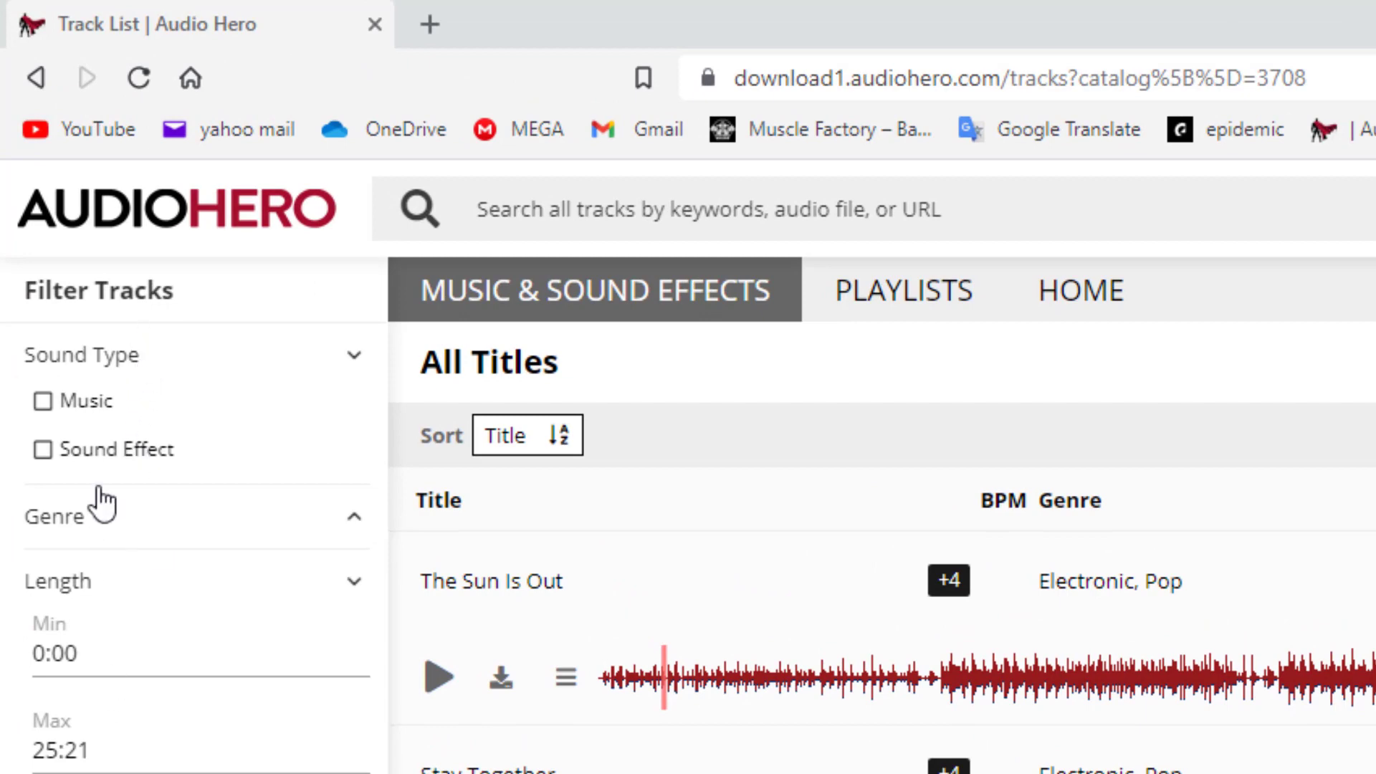
pyautogui.moveTo(106, 523)
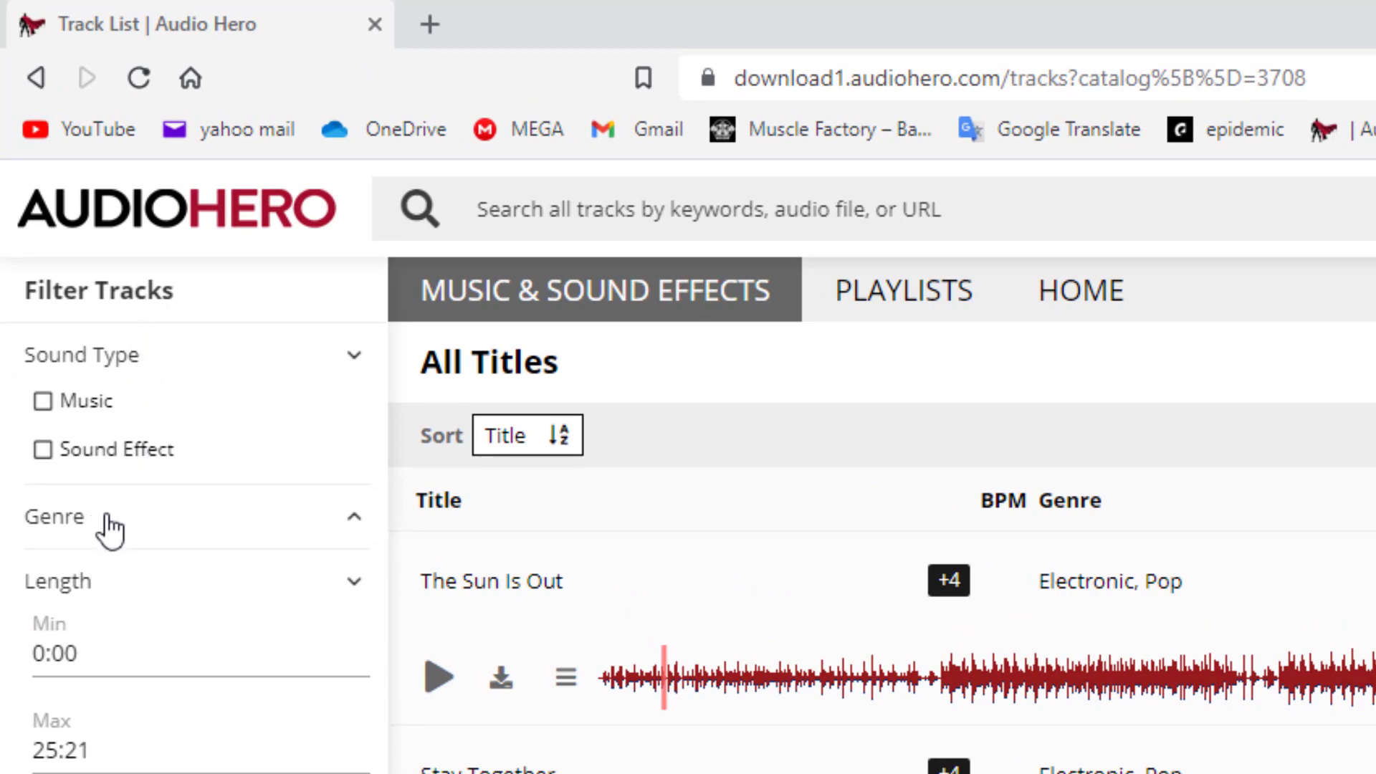
# Play and then pause the preview of 'The Sun Is Out' in Audio Hero
pyautogui.click(55, 516)
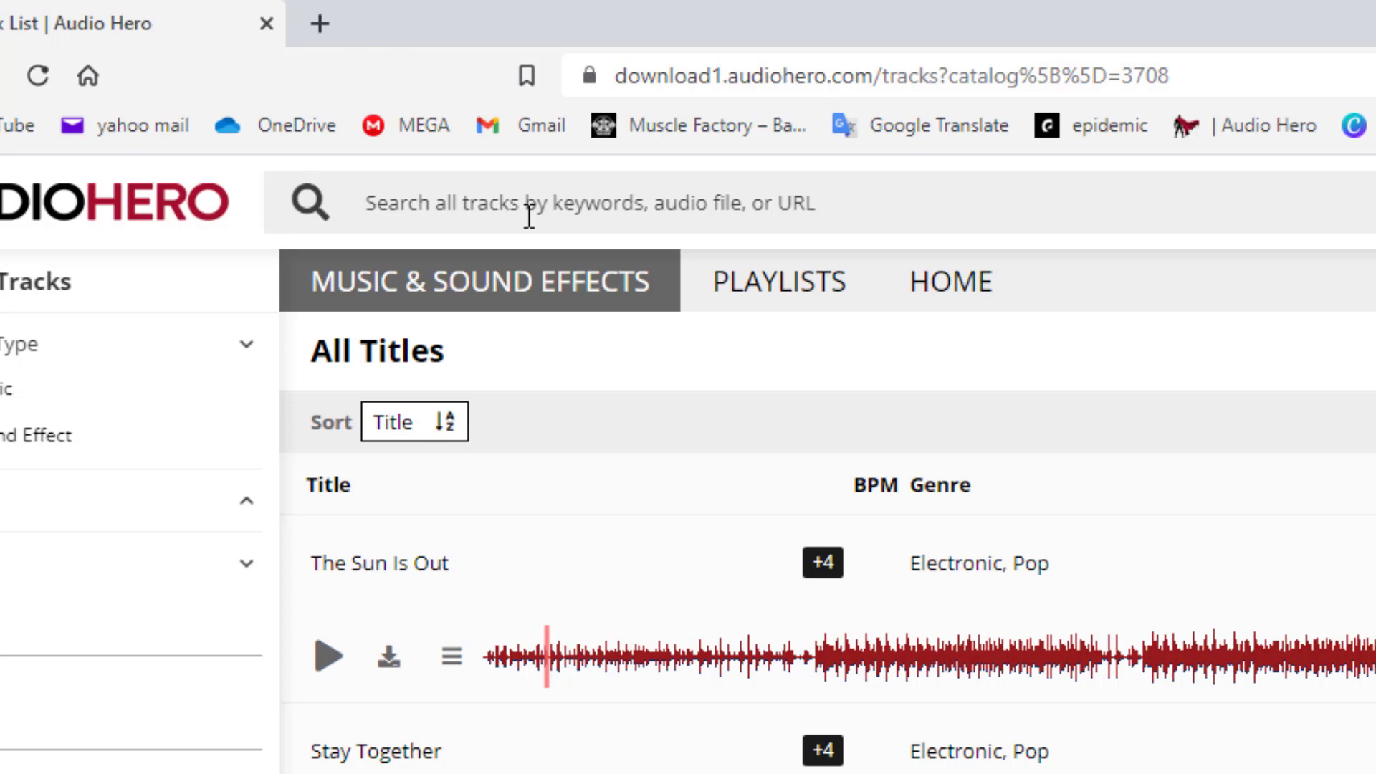
pyautogui.scroll(-3)
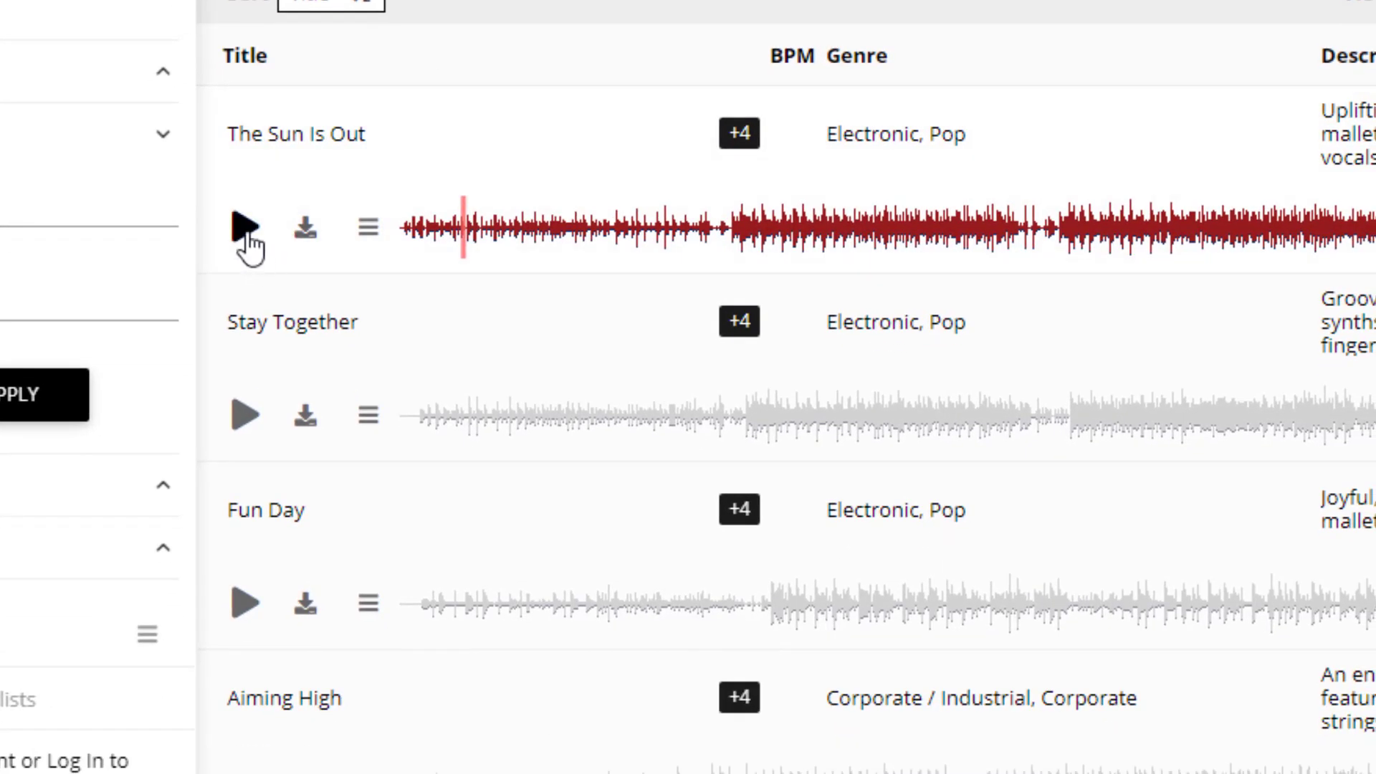
pyautogui.click(245, 227)
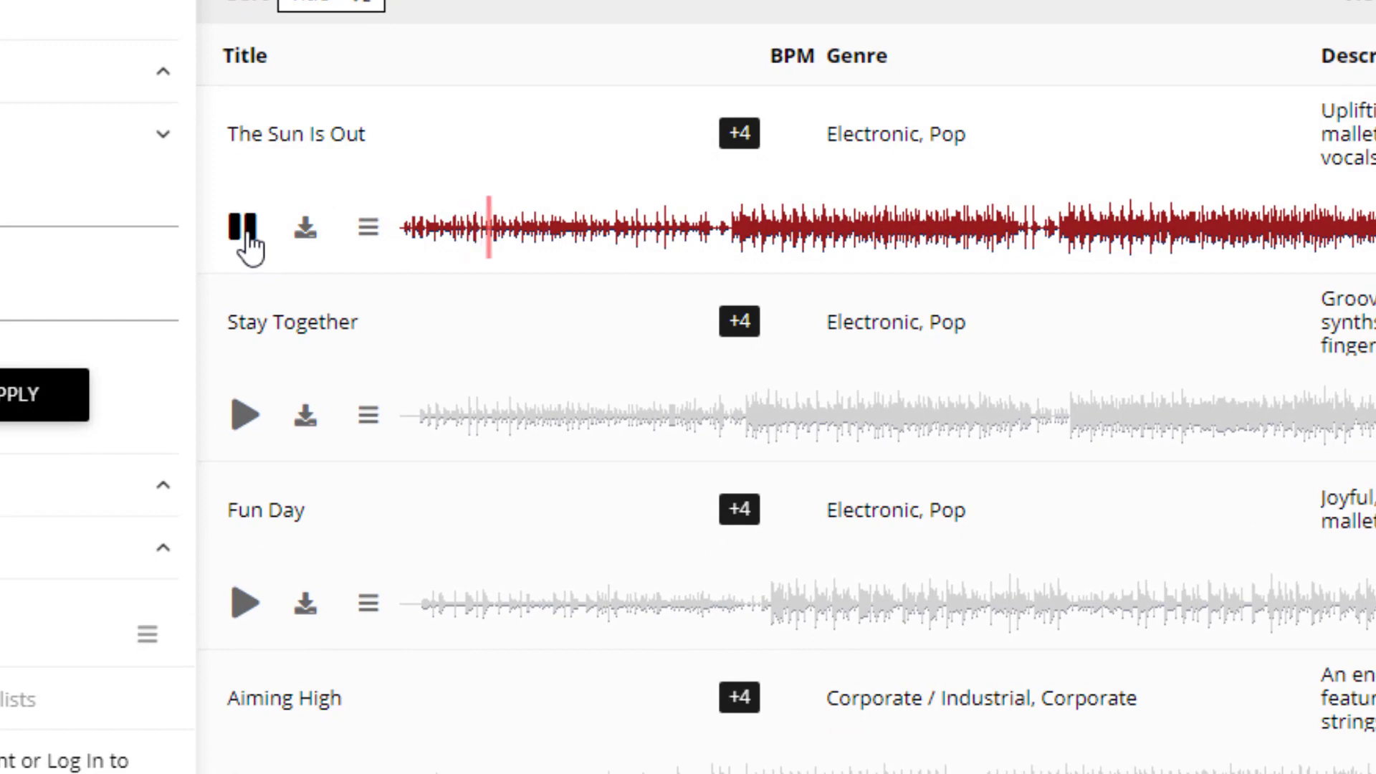
pyautogui.click(245, 226)
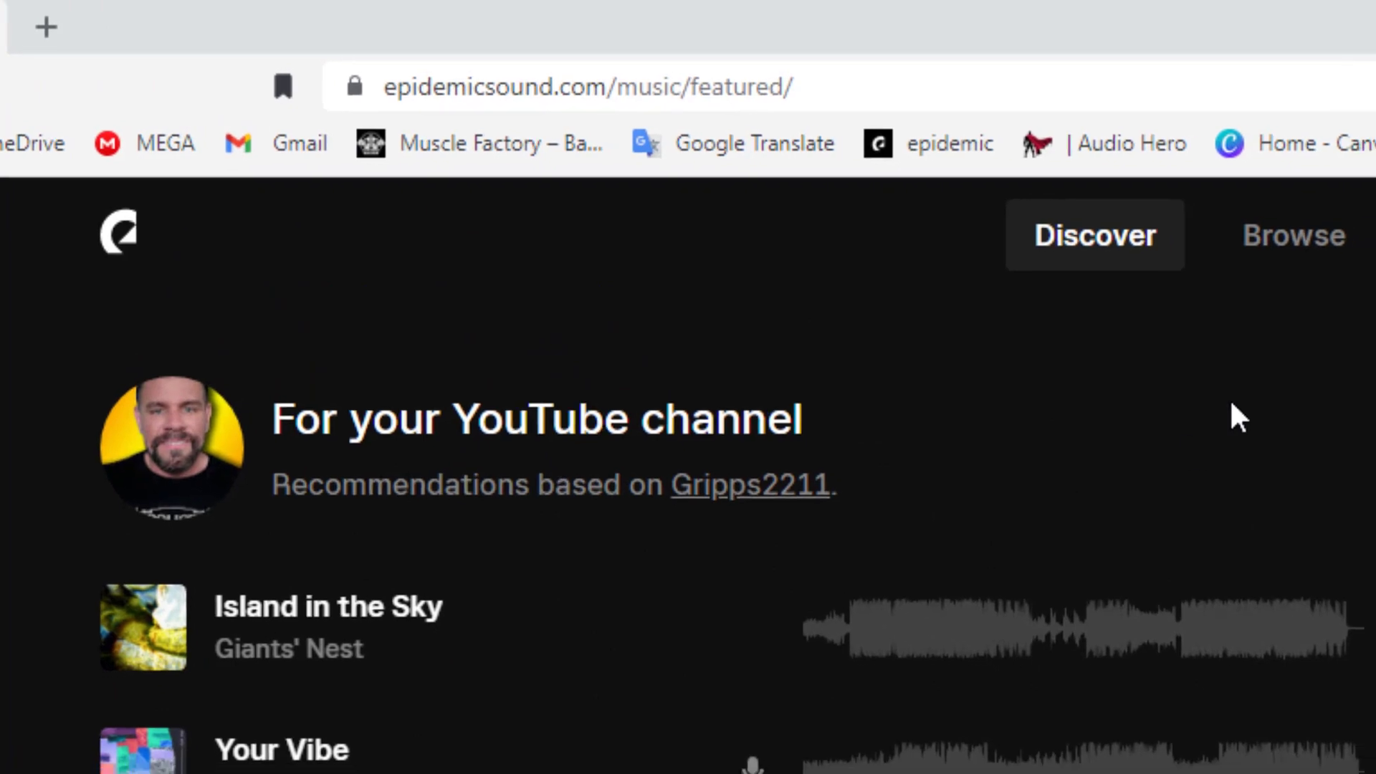
# Browse Epidemic Sound's catalogue by genre and open the Classical tracks
pyautogui.click(1290, 234)
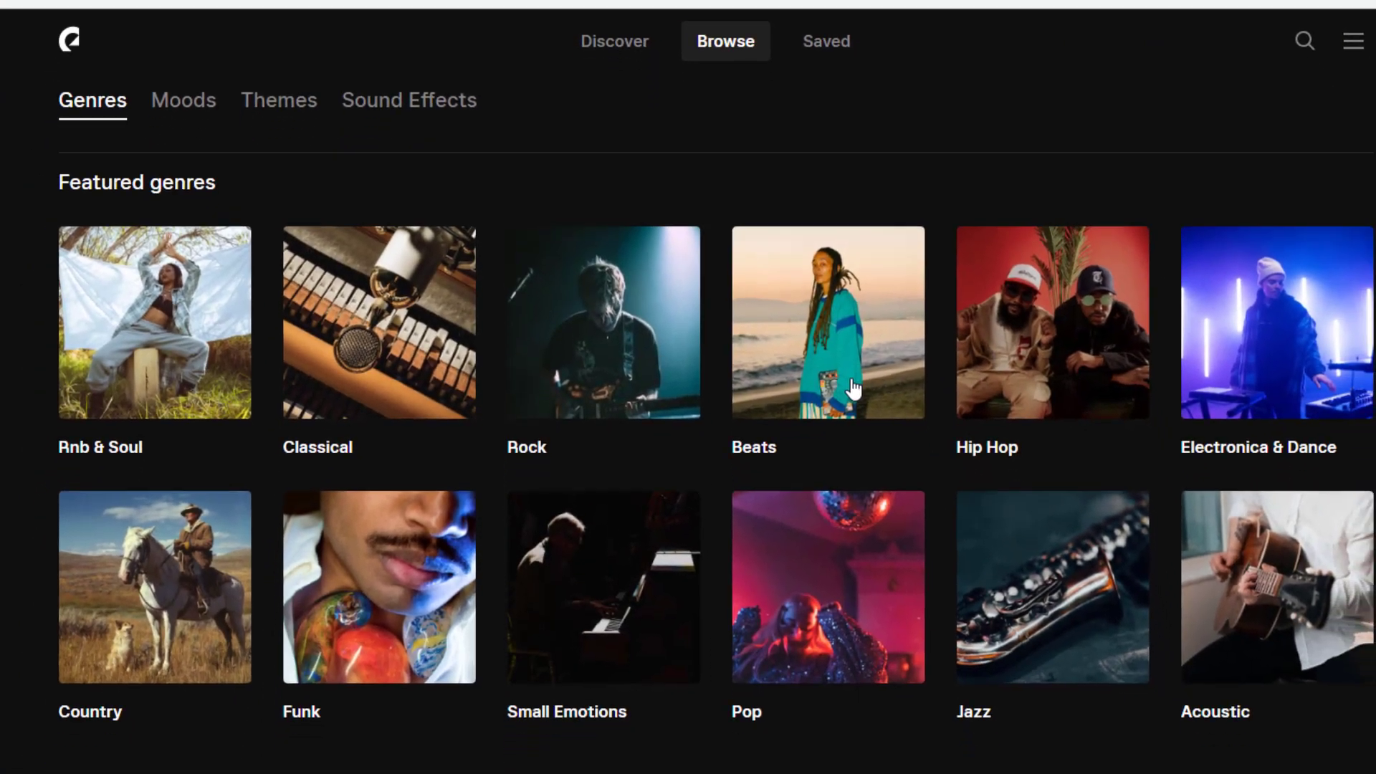
pyautogui.click(379, 322)
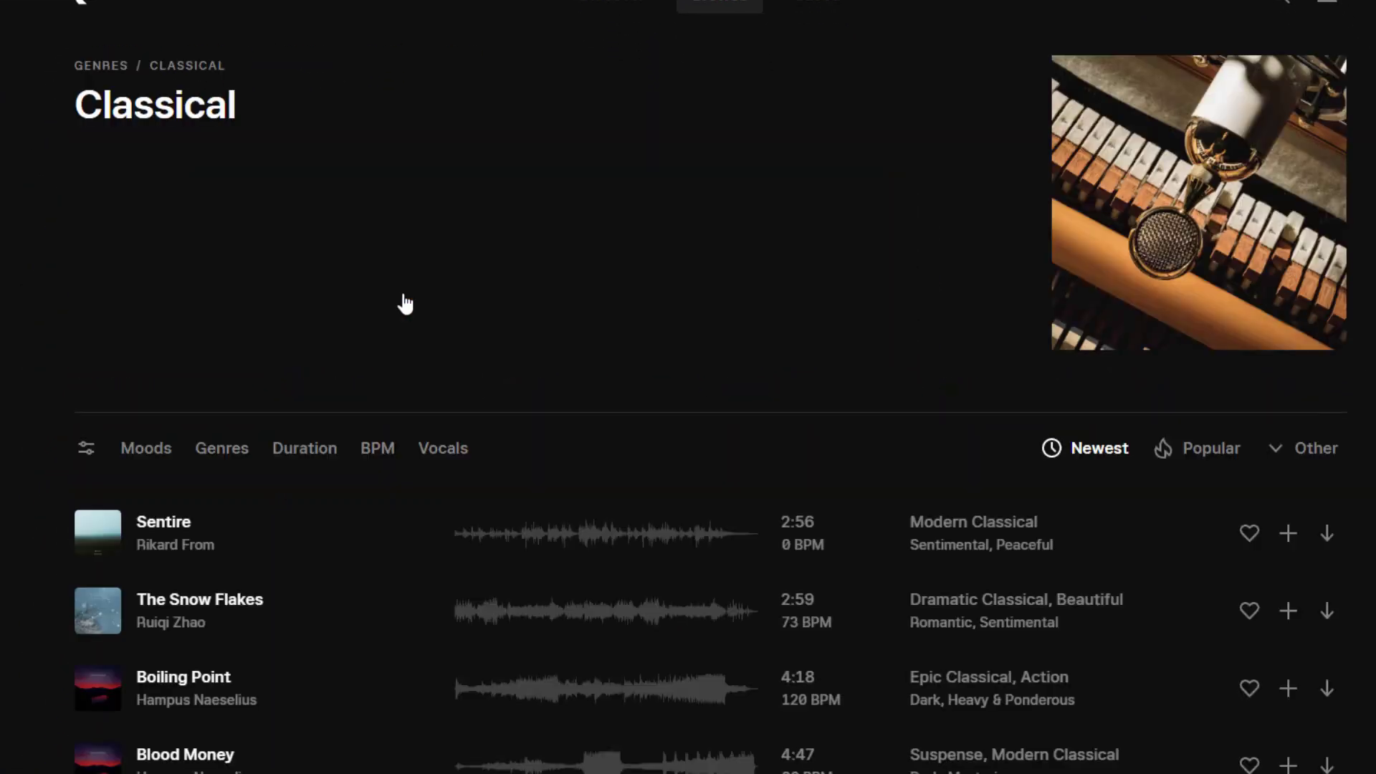
pyautogui.scroll(-3)
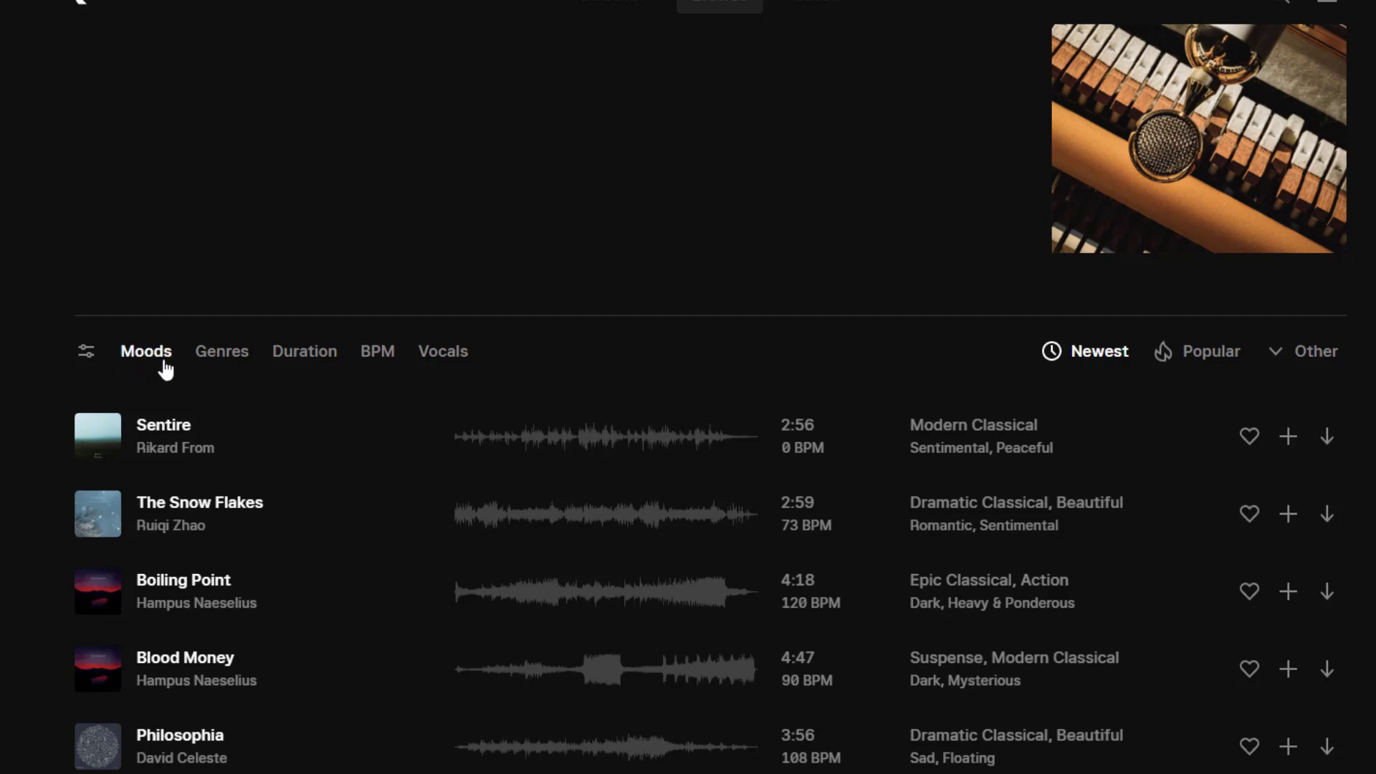
pyautogui.click(305, 351)
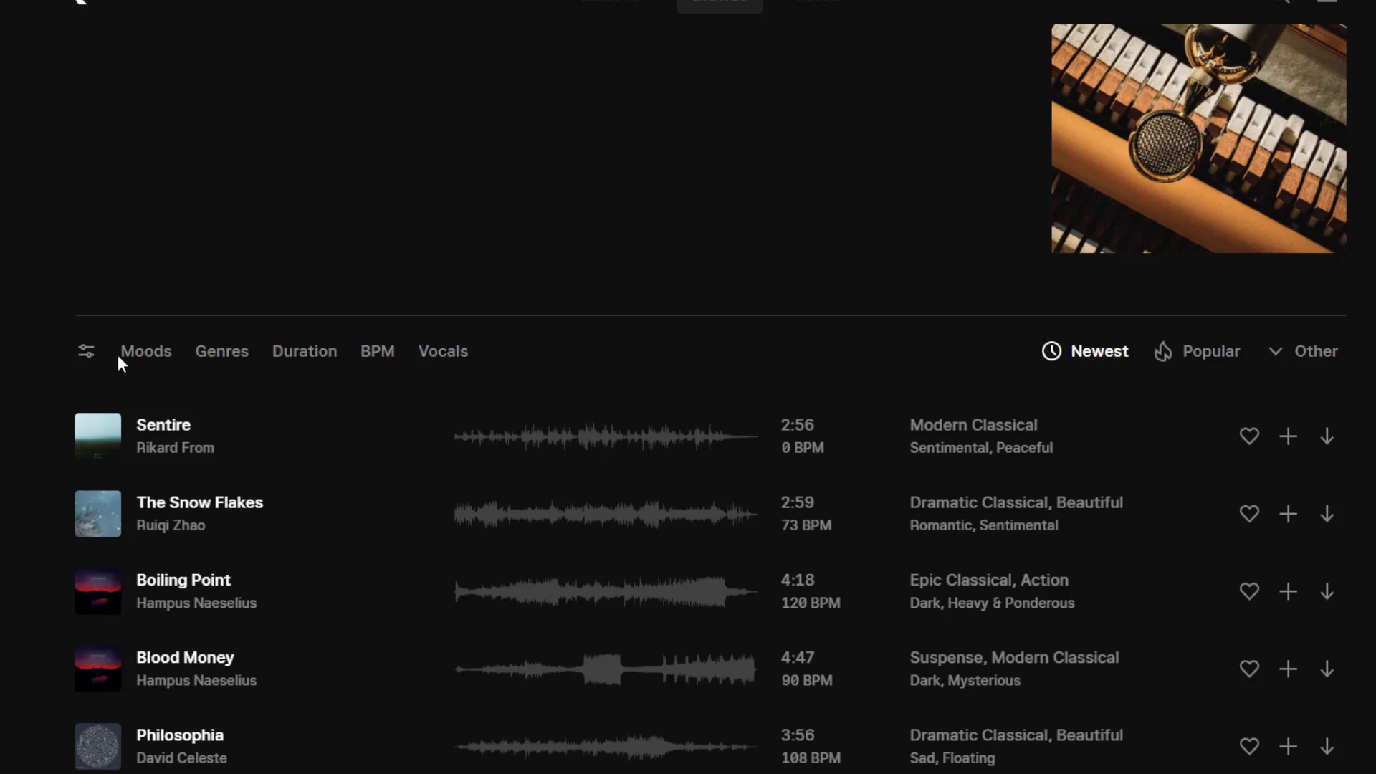
# Filter Classical tracks to Happy and Euphoric moods, then preview and stop 'Clowns at Loose'
pyautogui.click(146, 351)
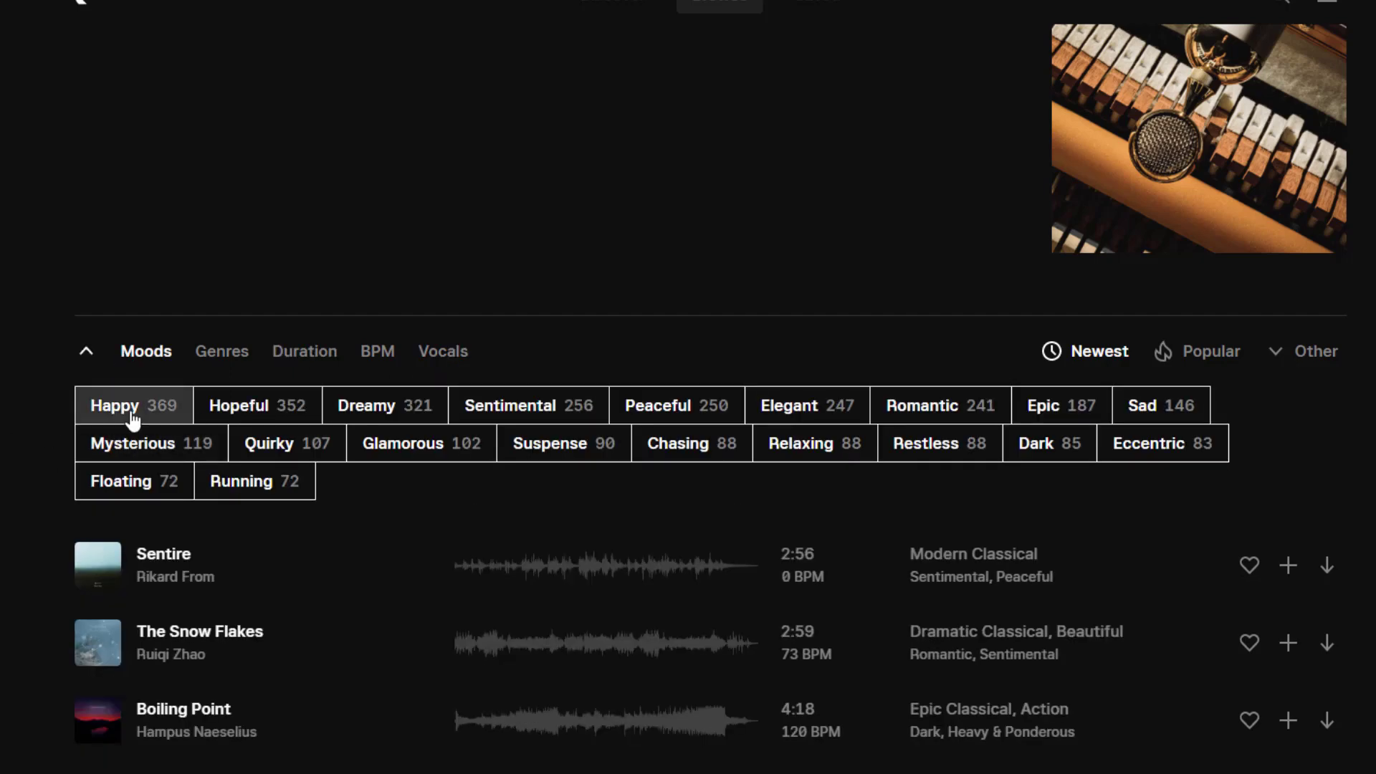
pyautogui.click(114, 404)
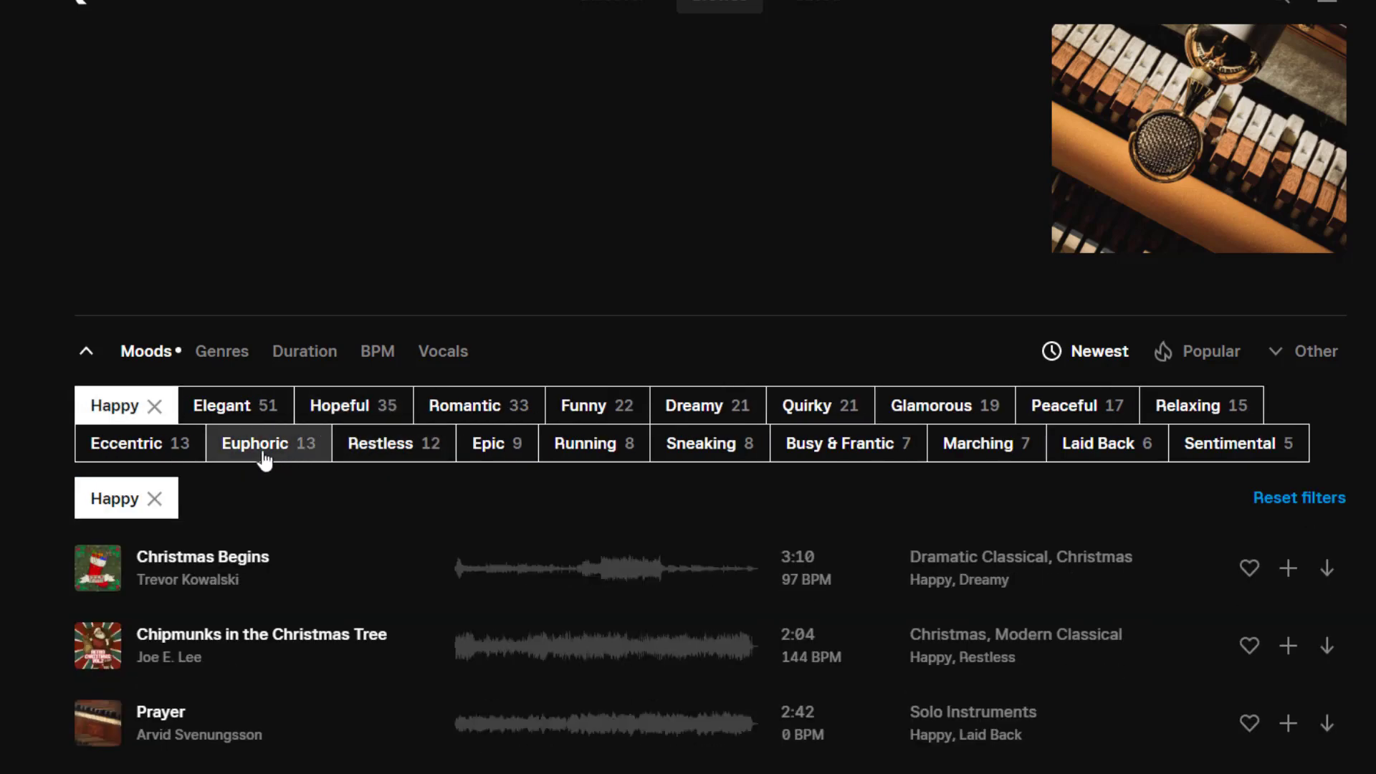
pyautogui.click(254, 443)
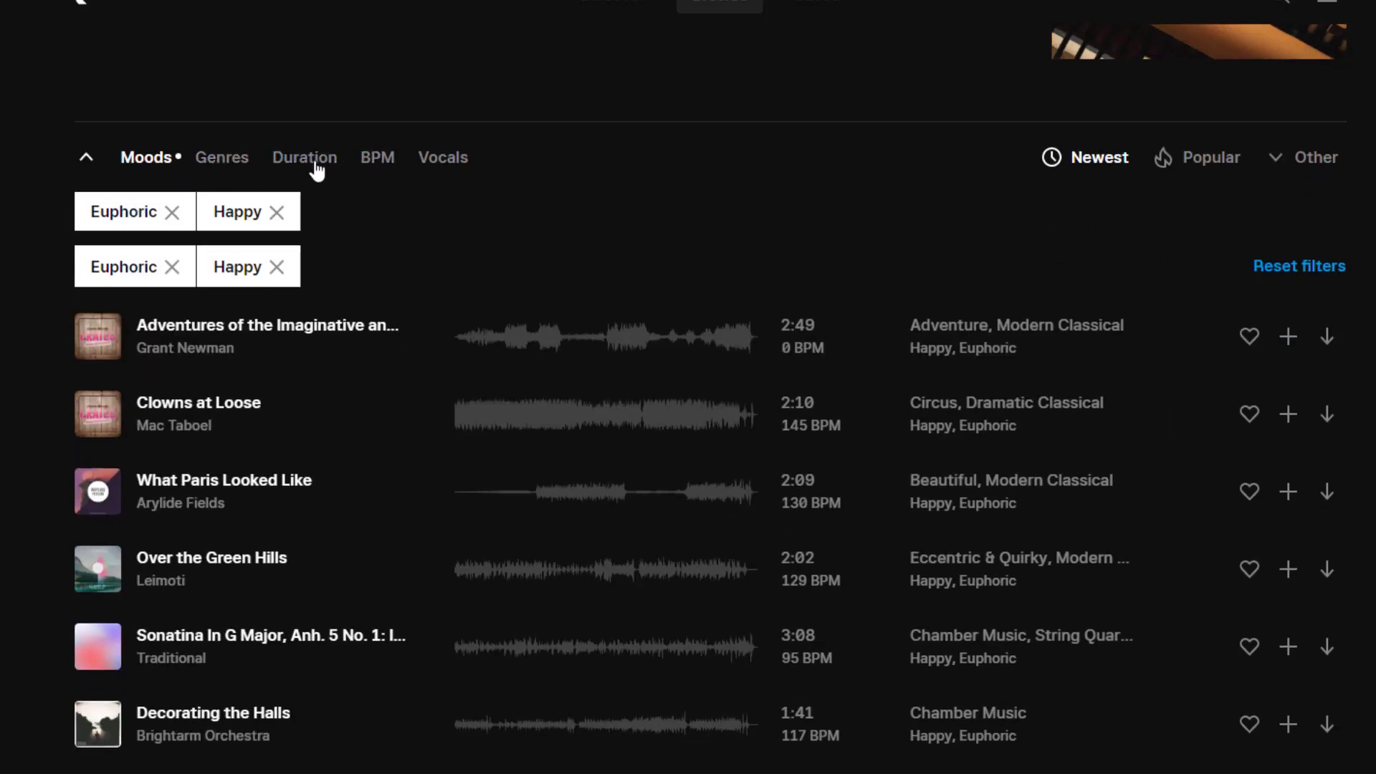
pyautogui.moveTo(24, 368)
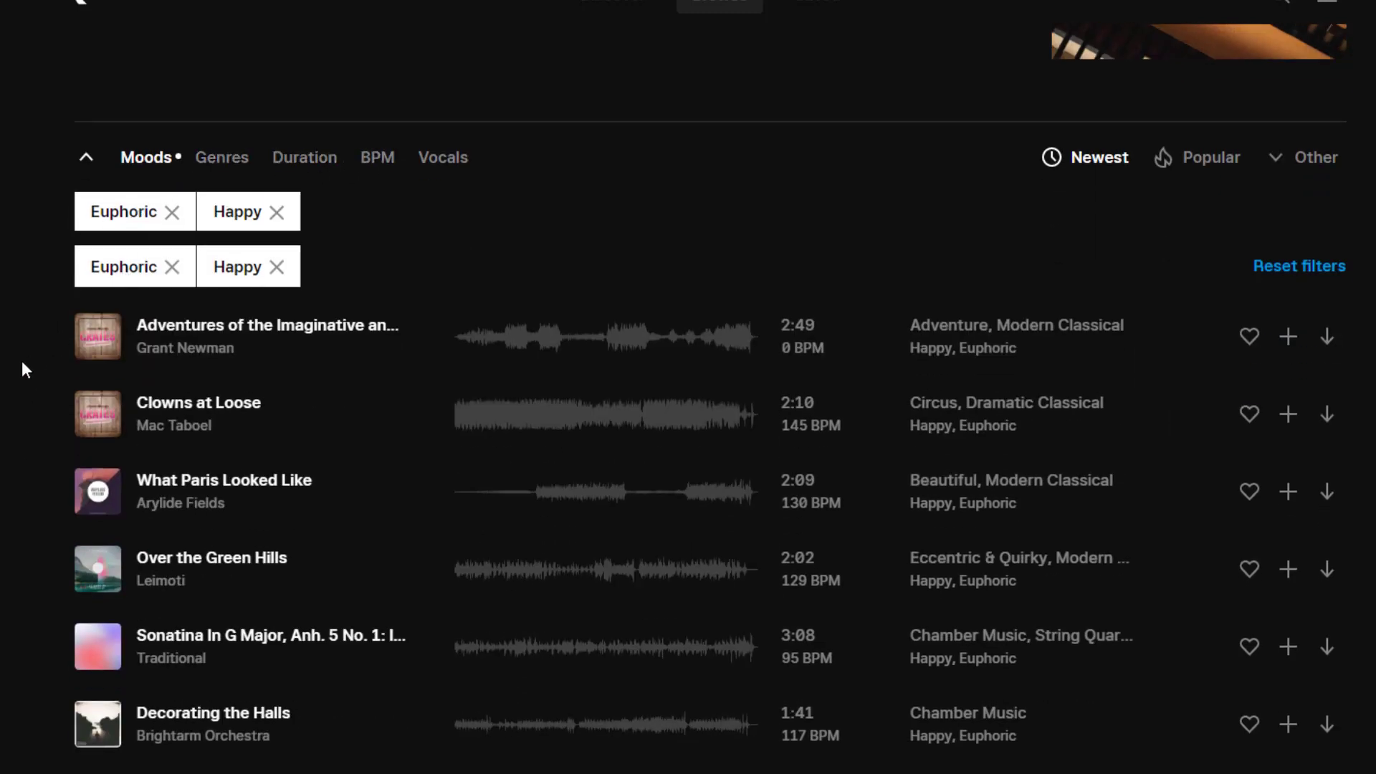
pyautogui.moveTo(98, 414)
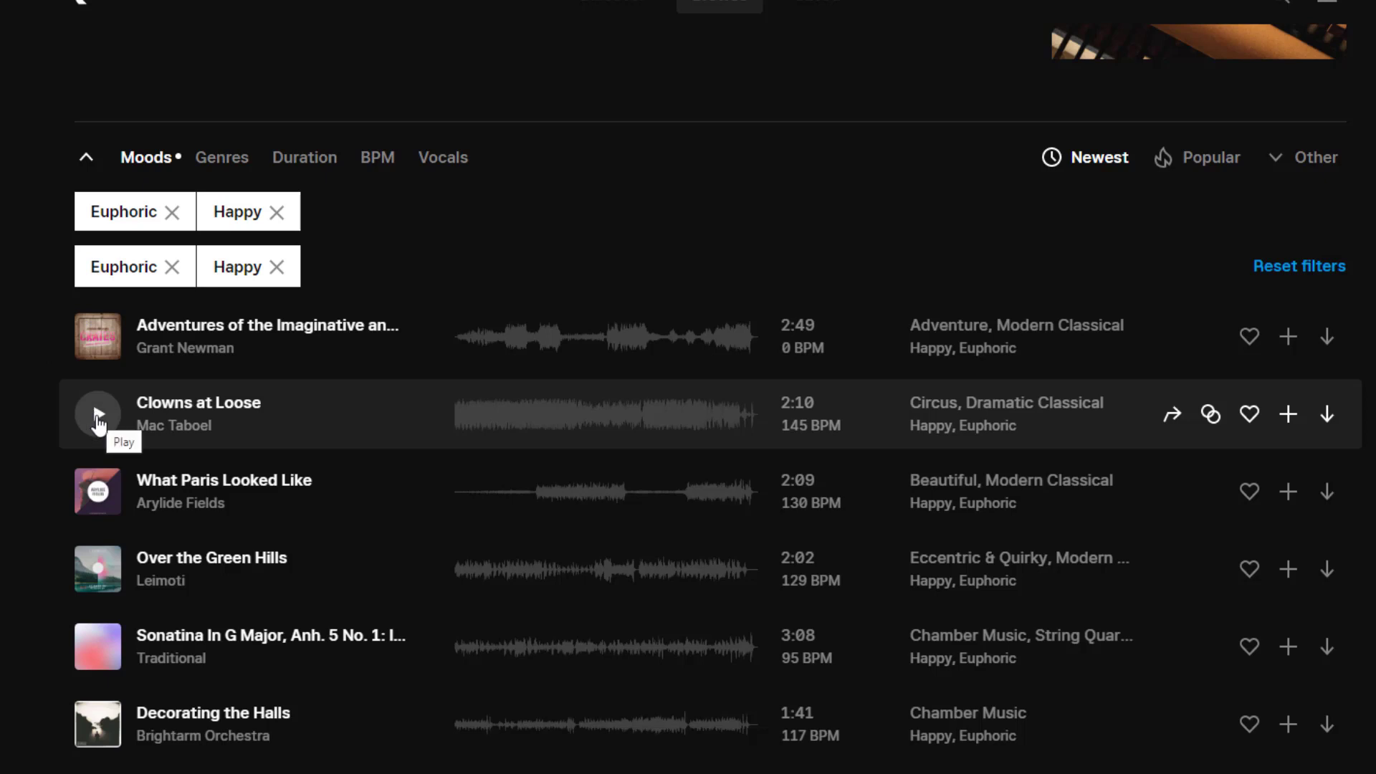
pyautogui.click(97, 414)
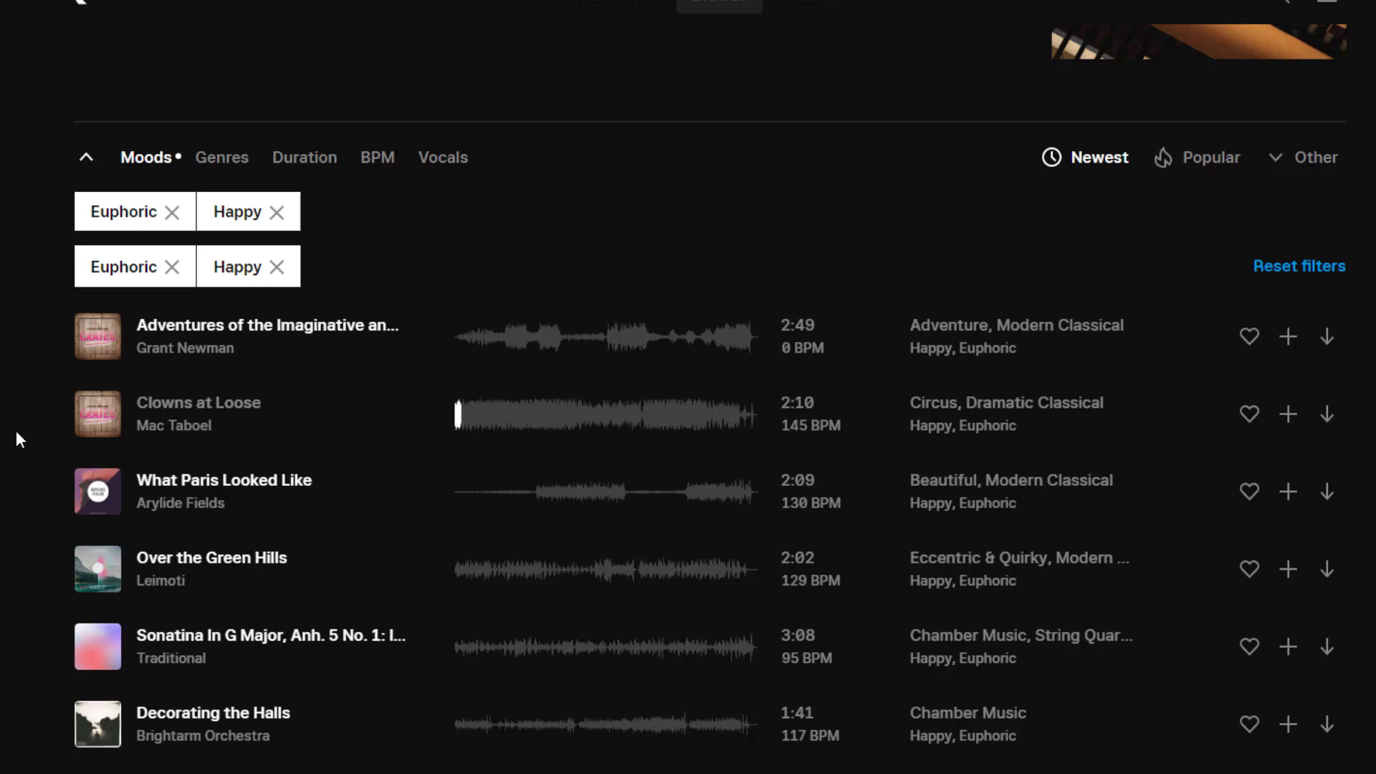
pyautogui.click(542, 28)
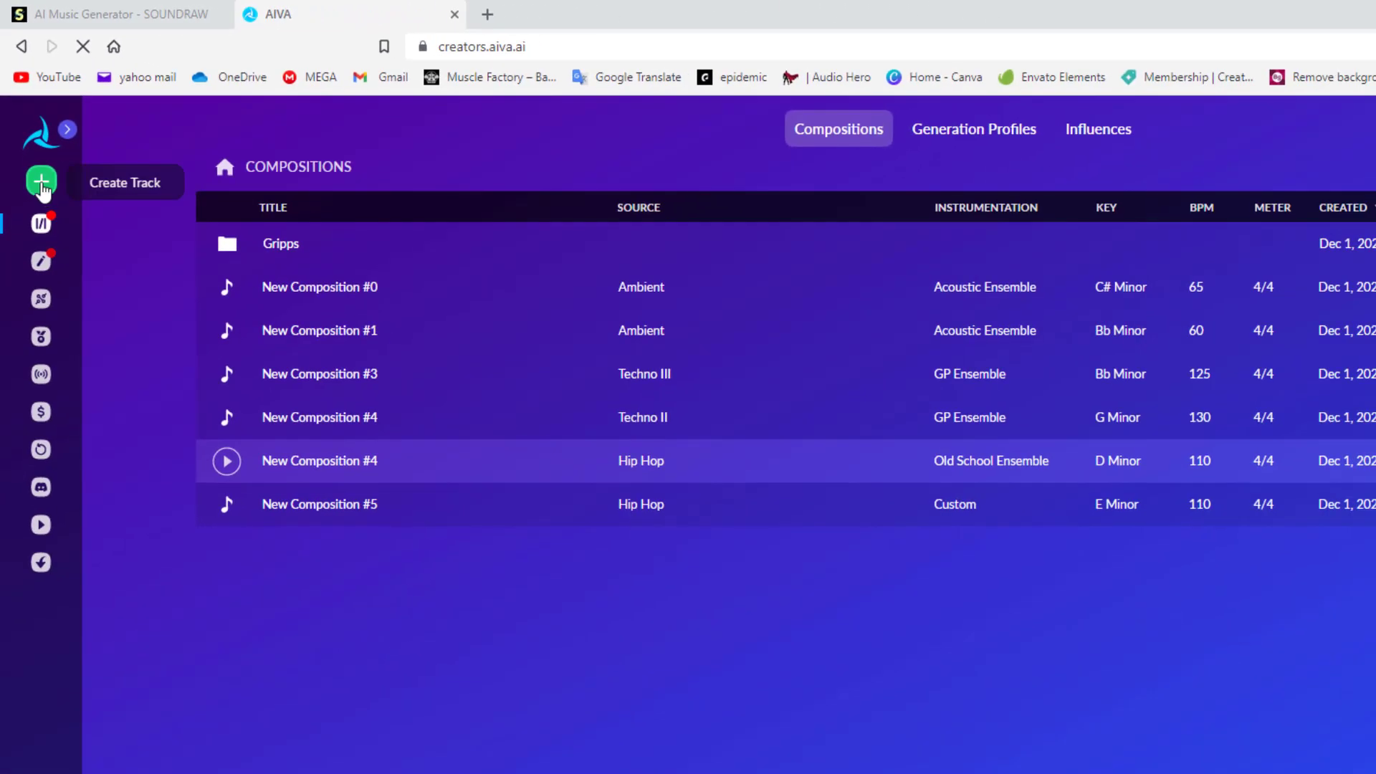
# Start a new AIVA track and show the Preset styles categories
pyautogui.click(40, 181)
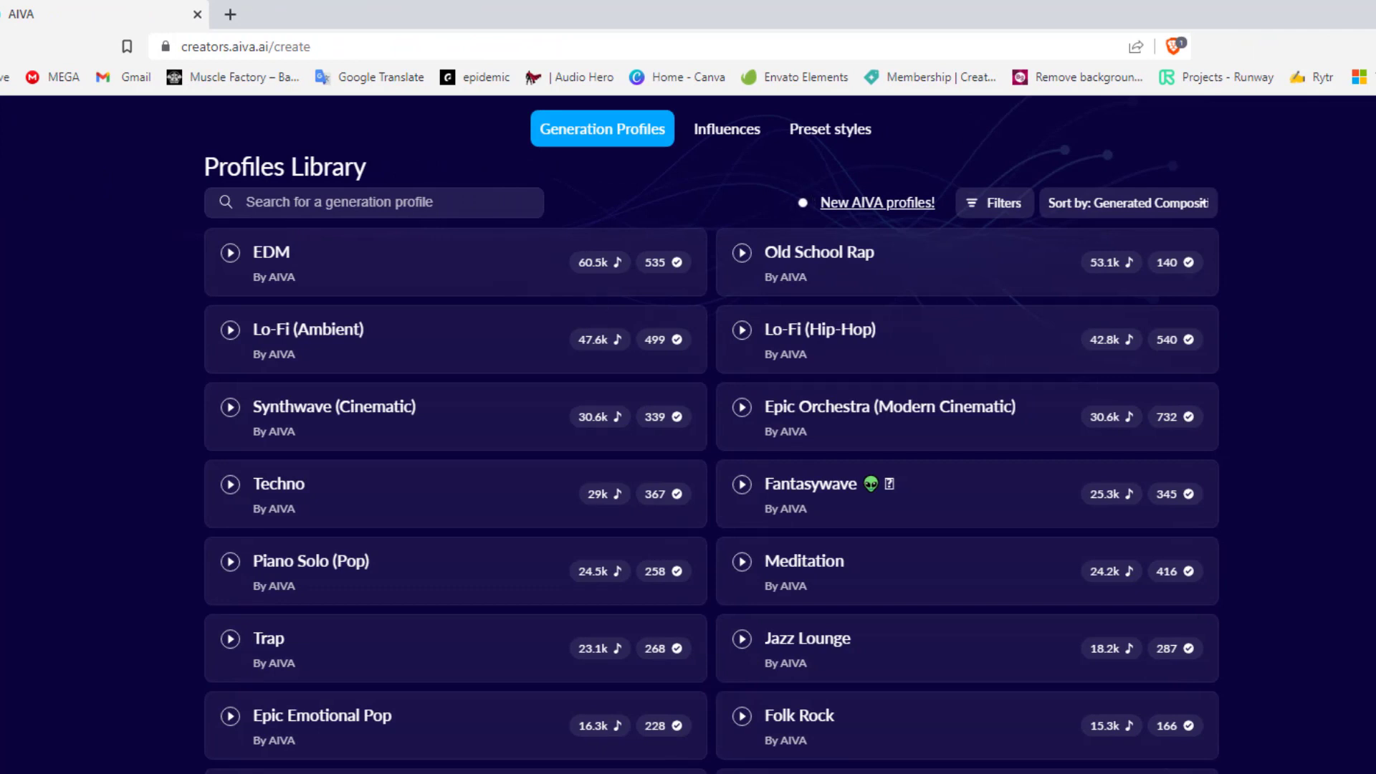
pyautogui.moveTo(823, 157)
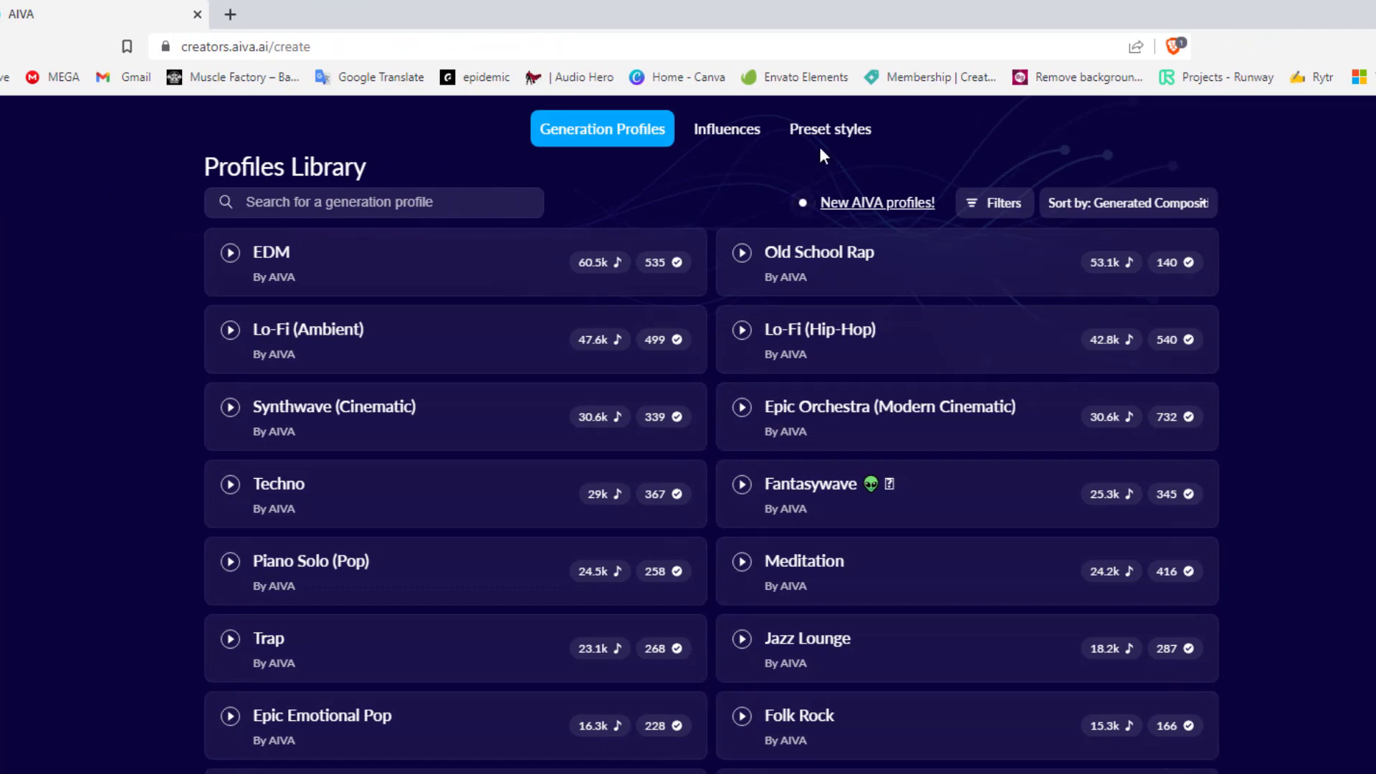
pyautogui.click(829, 129)
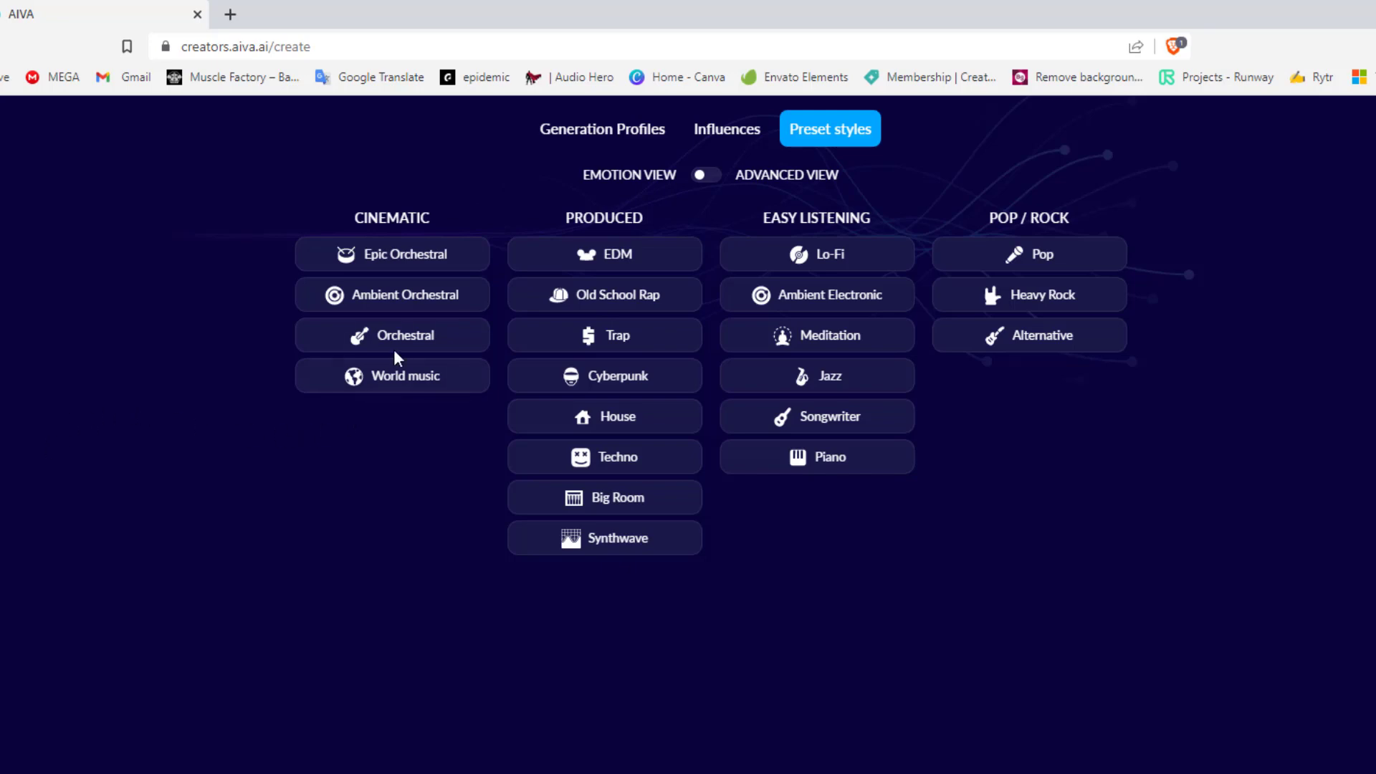
# Create an Orchestral preset track with relaxed emotion, under 0'30 duration, and 2 compositions
pyautogui.click(407, 334)
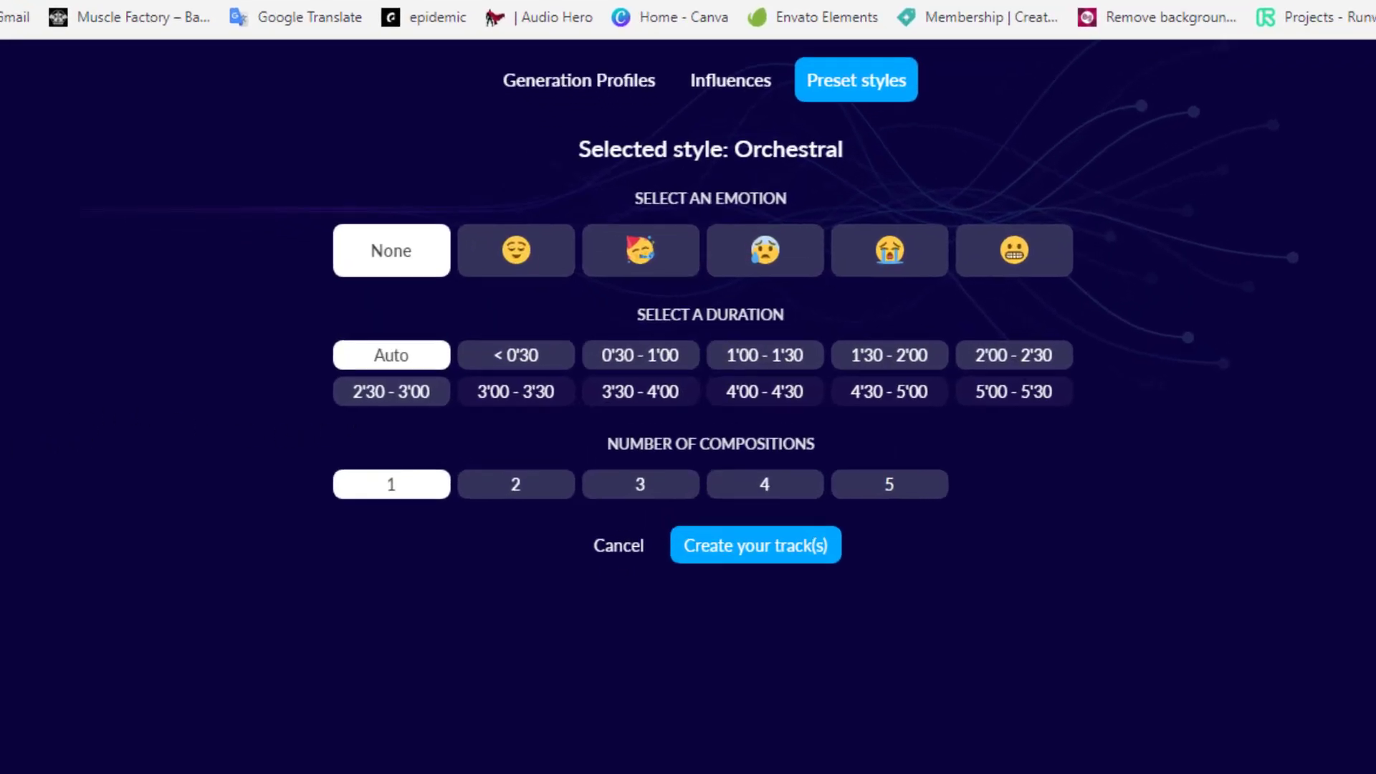
pyautogui.scroll(-3)
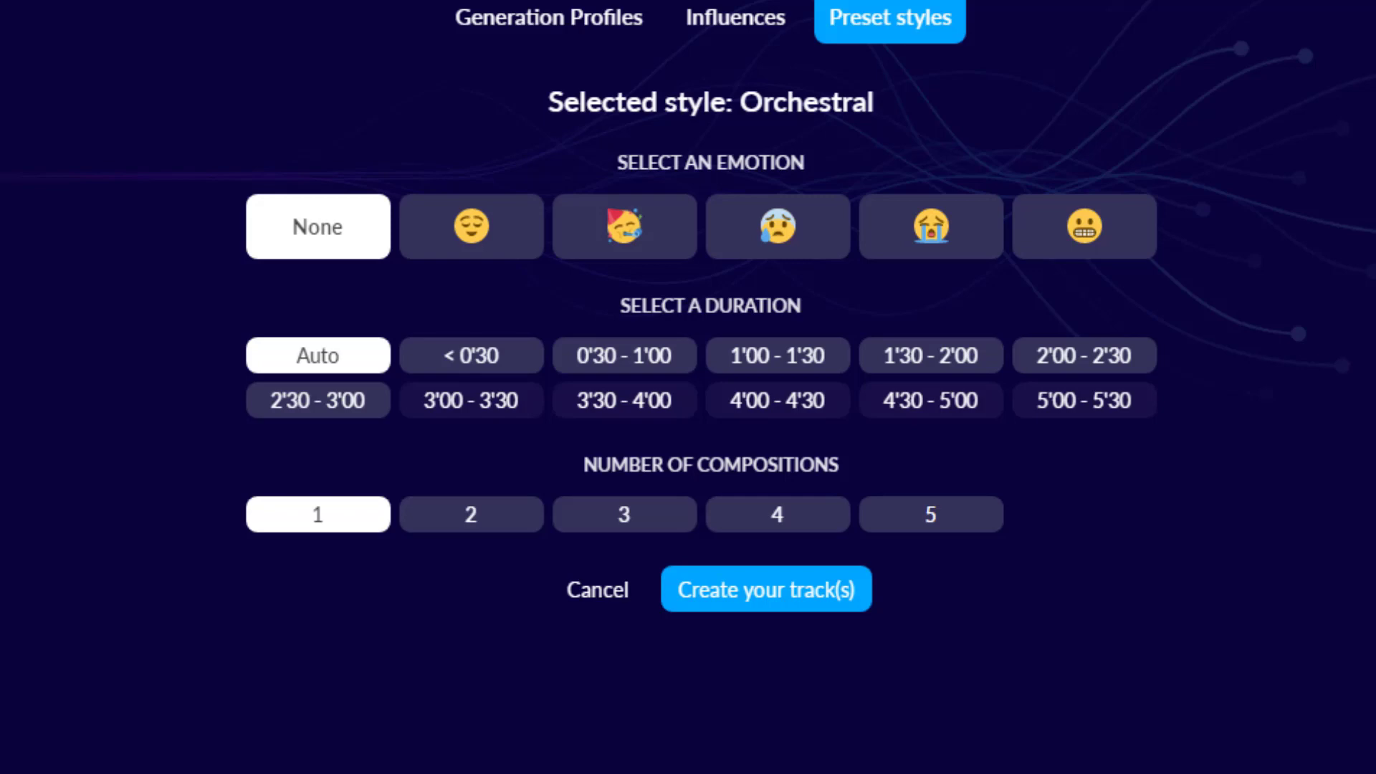
pyautogui.moveTo(133, 334)
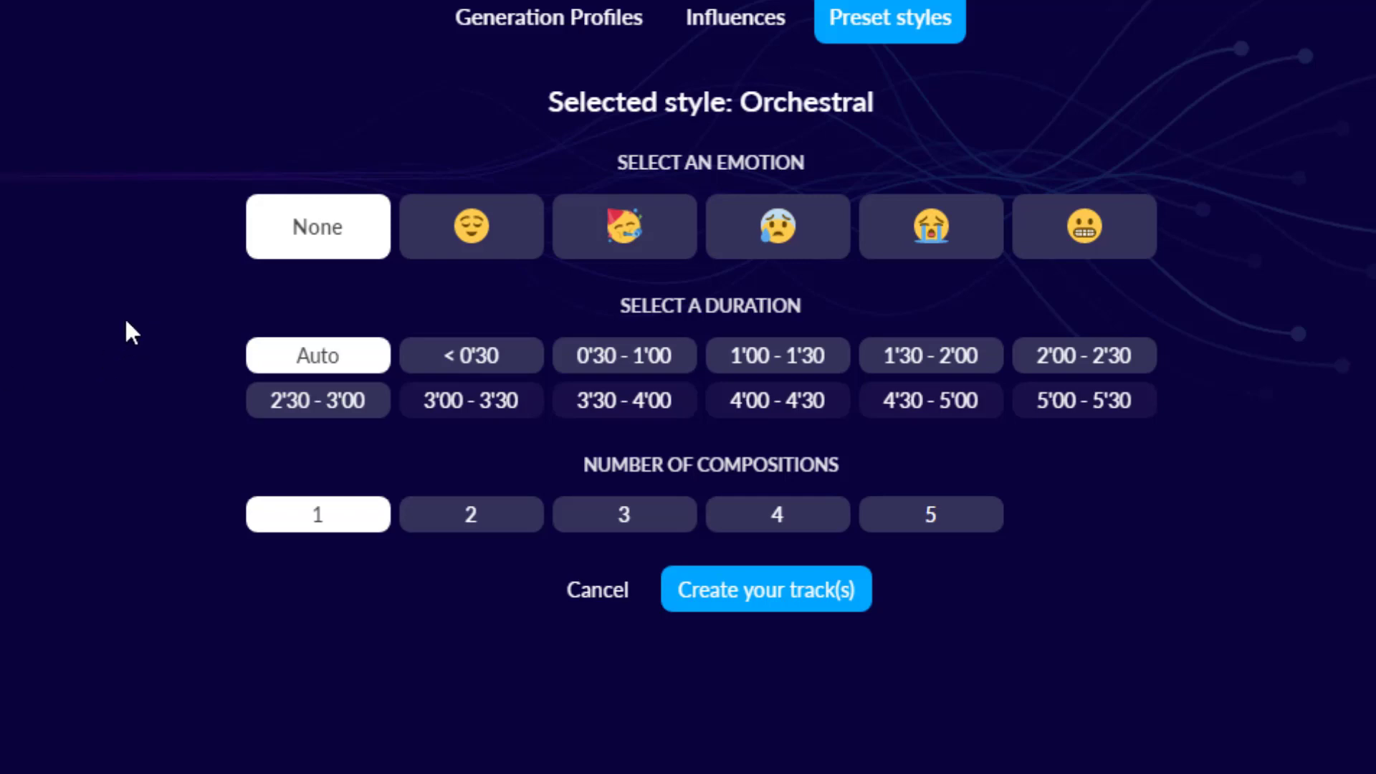
pyautogui.moveTo(770, 294)
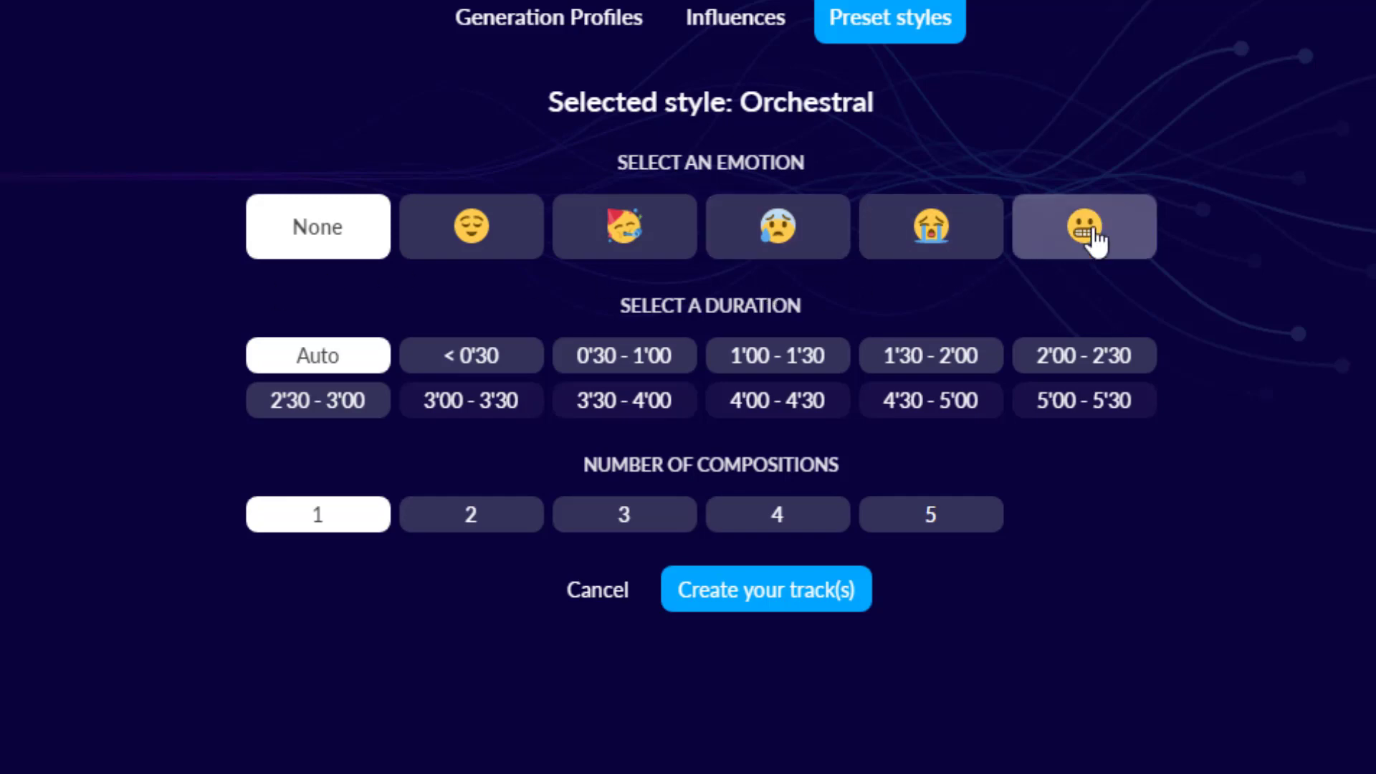
pyautogui.click(470, 227)
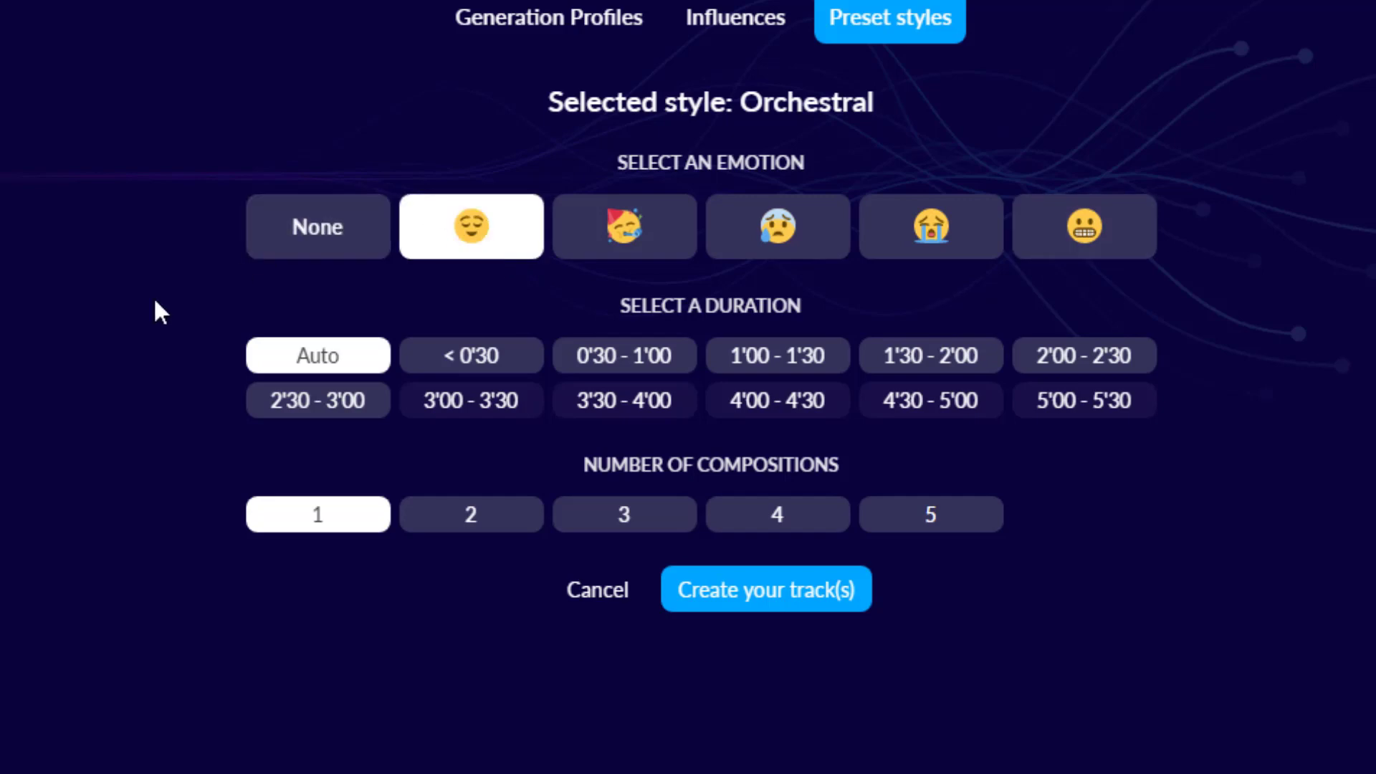
pyautogui.moveTo(38, 316)
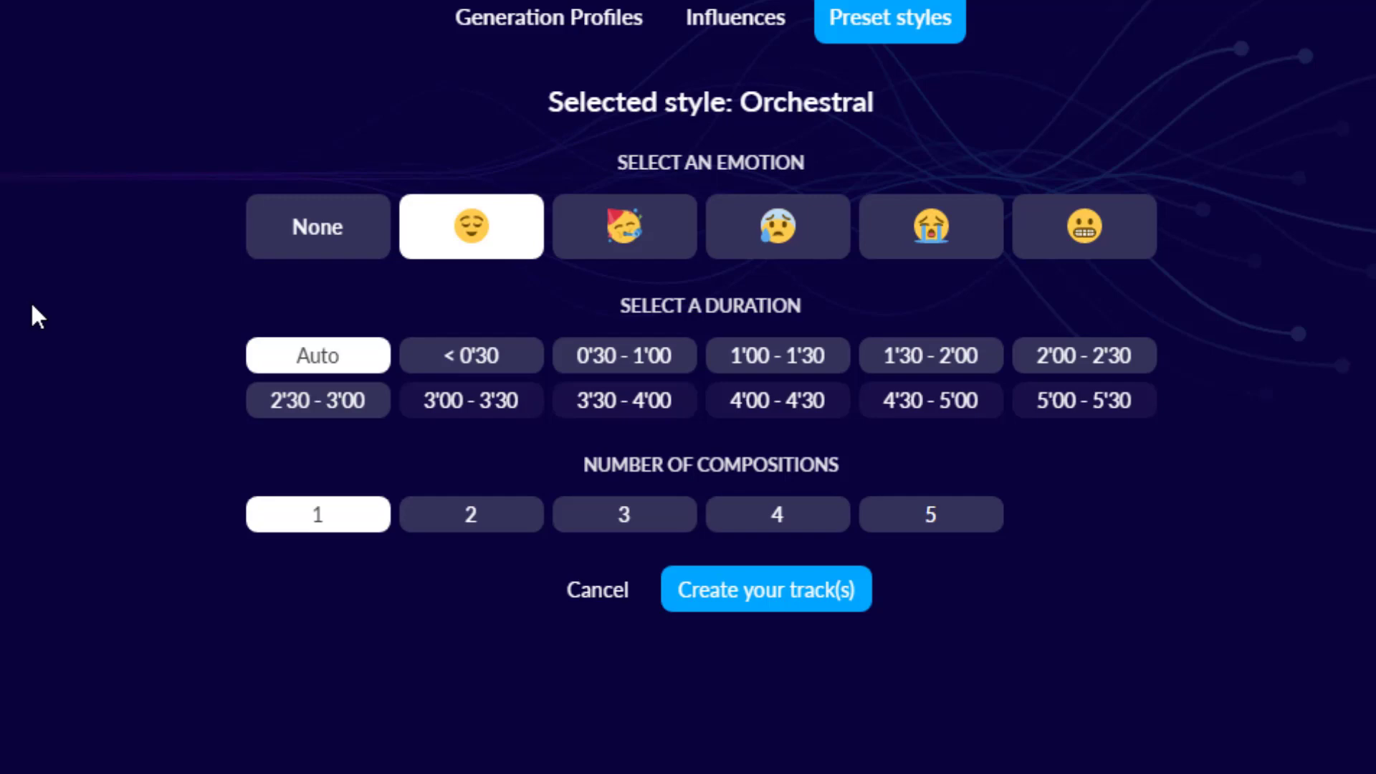
pyautogui.click(470, 356)
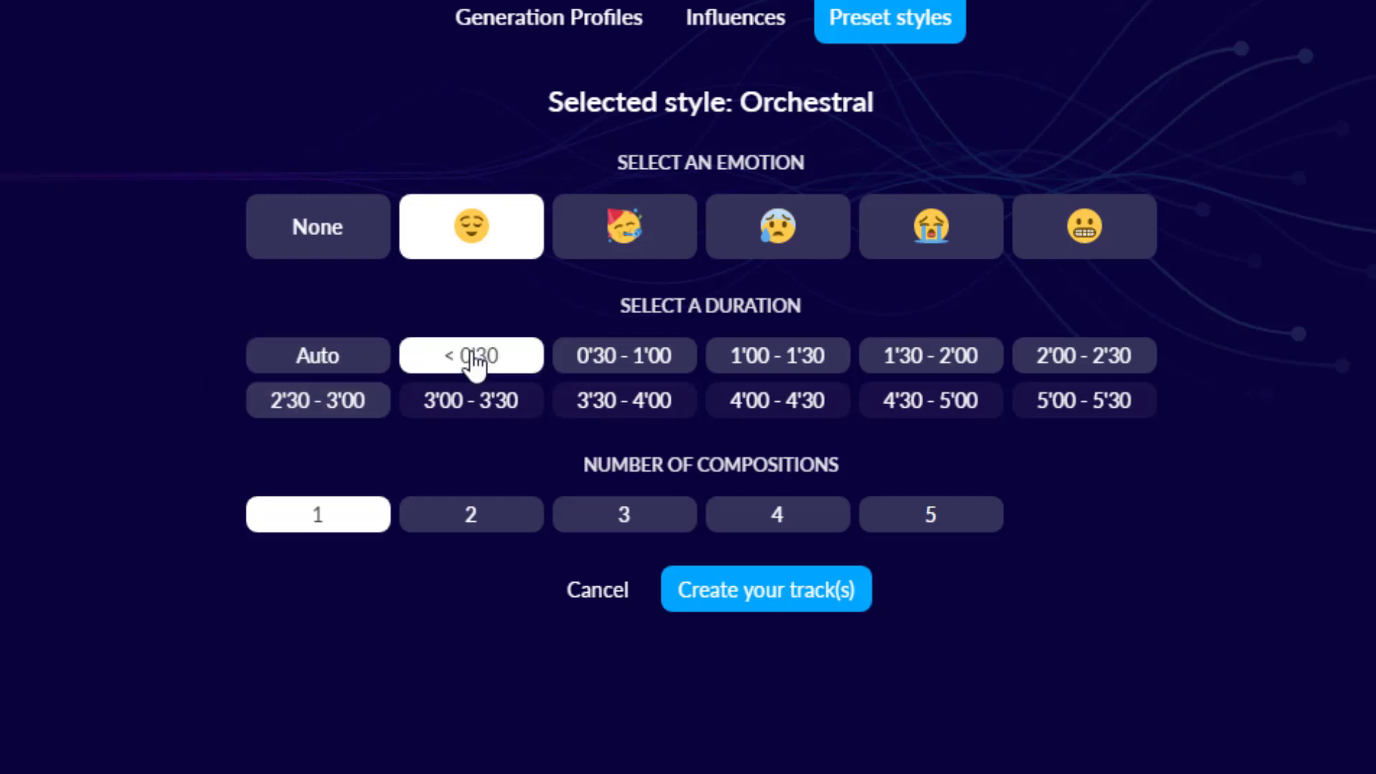
pyautogui.moveTo(106, 394)
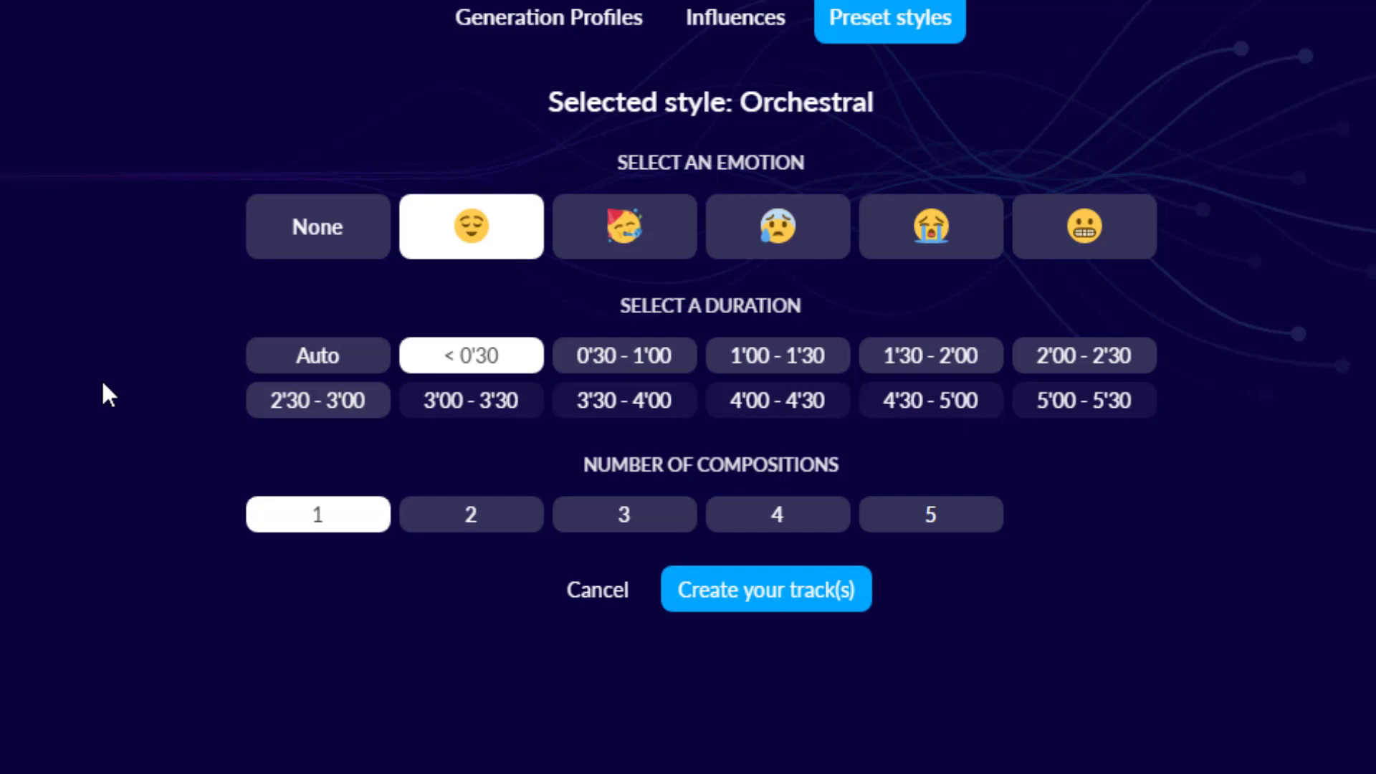
pyautogui.moveTo(664, 691)
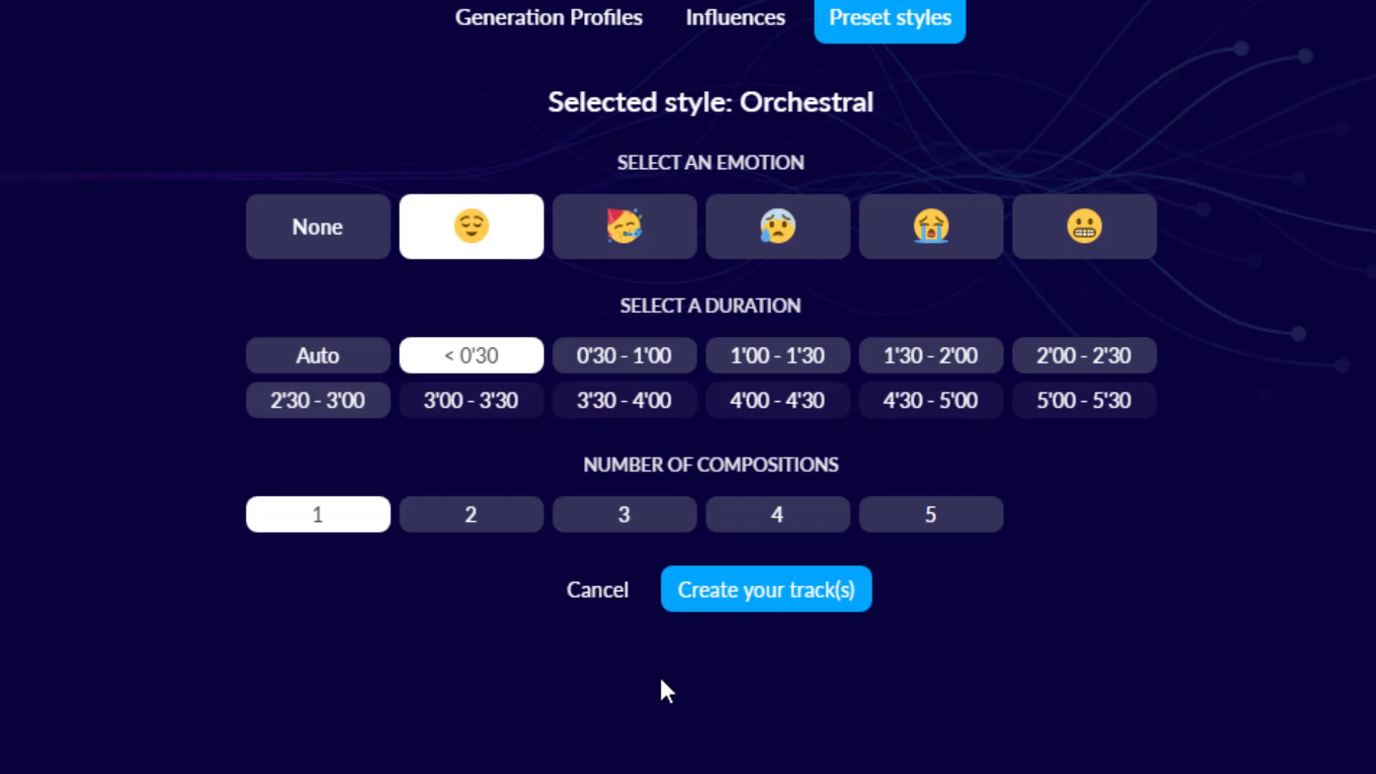
pyautogui.click(471, 514)
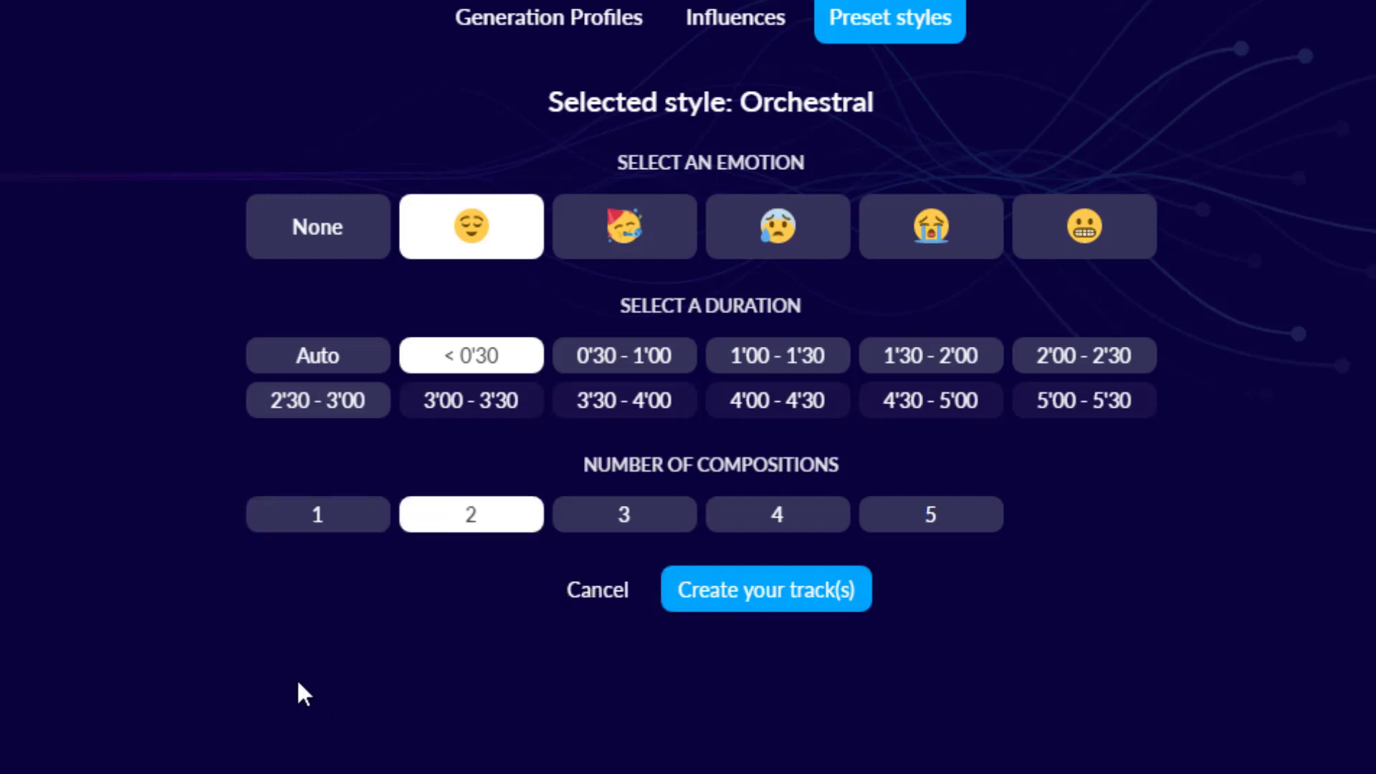
pyautogui.click(765, 589)
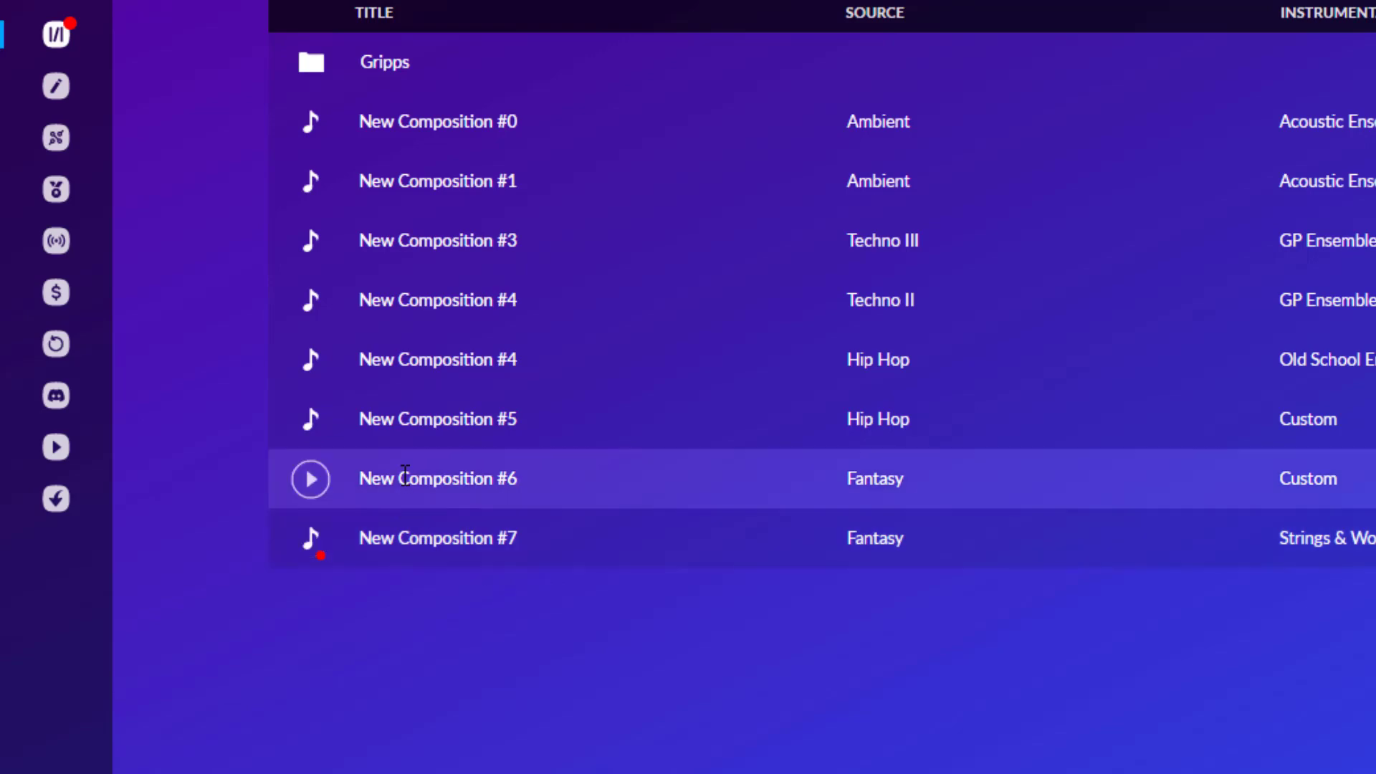
# Play and then stop the preview of New Composition #6
pyautogui.click(310, 478)
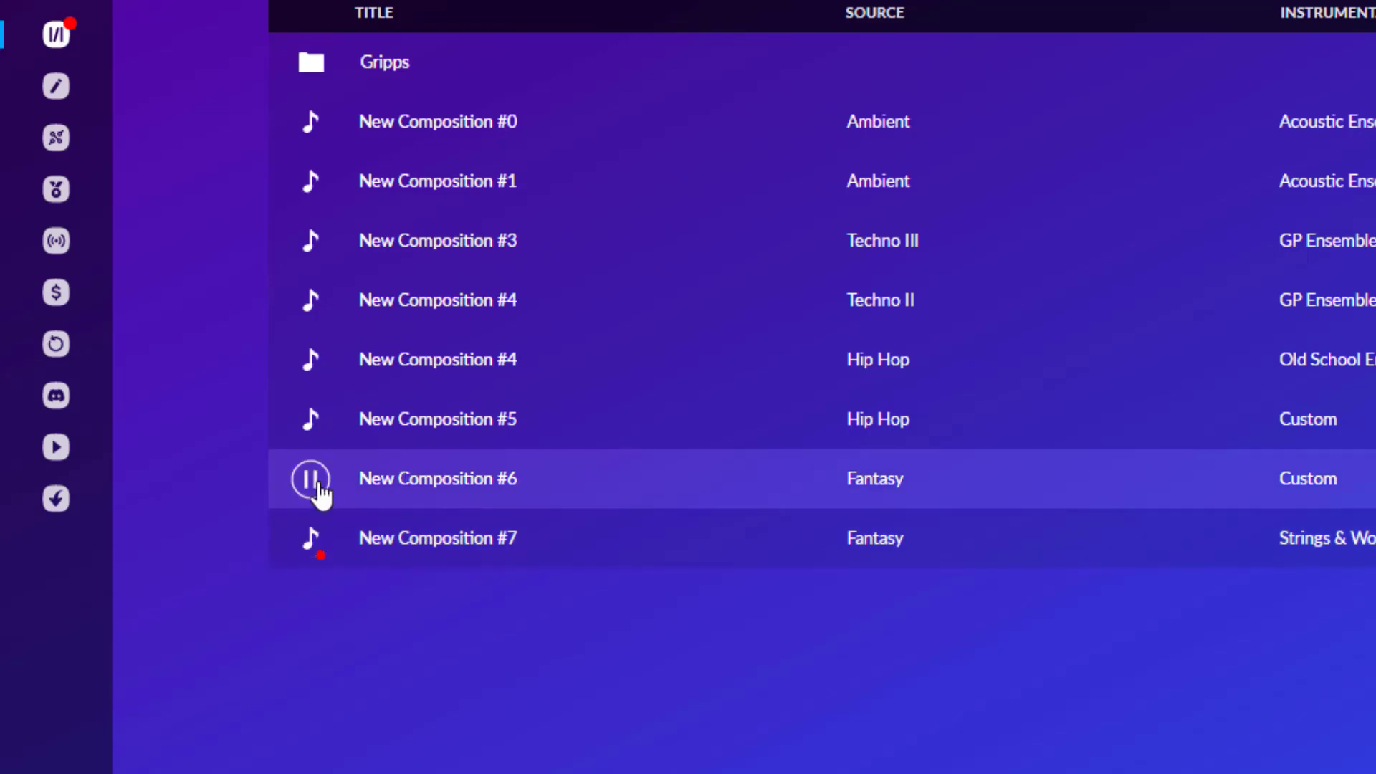
pyautogui.click(318, 479)
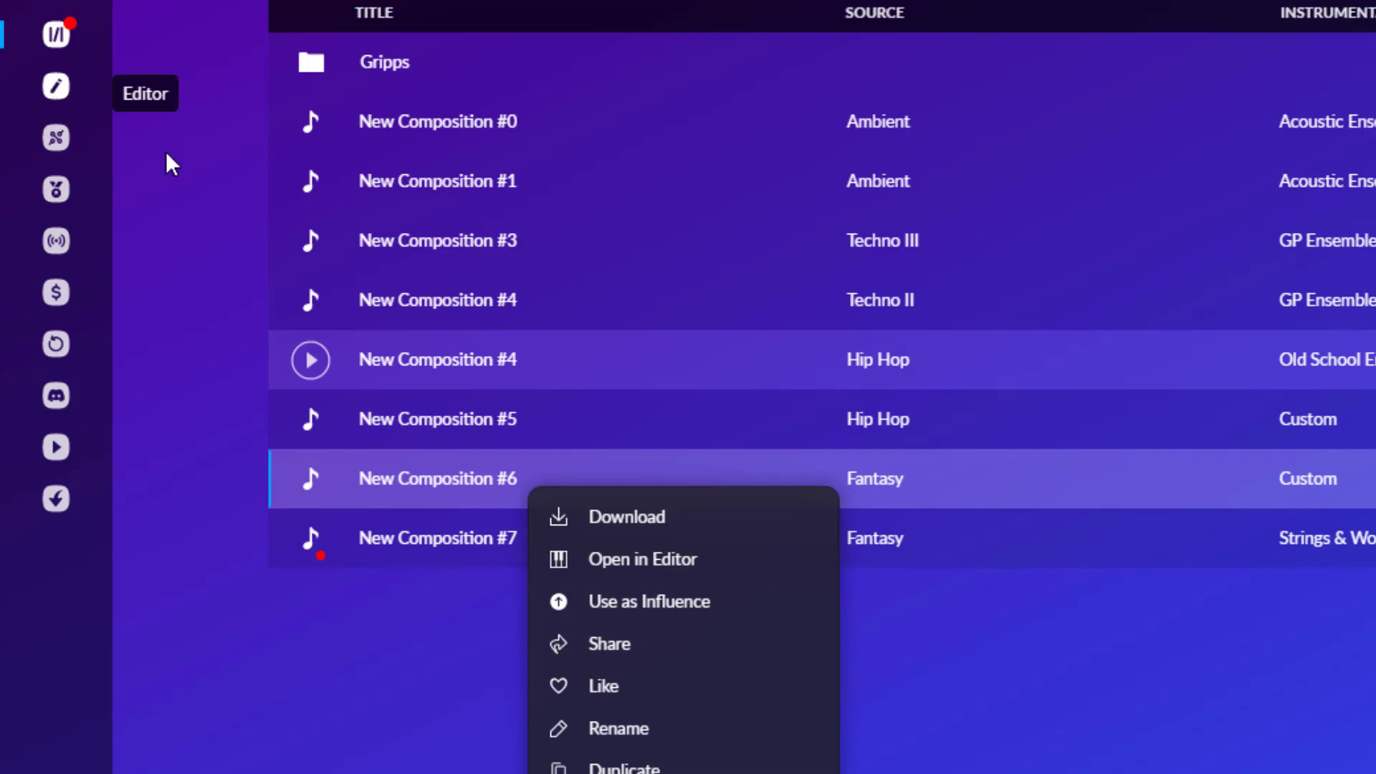
# Open New Composition #6 in the editor and expand its 81 BPM Tempo layer
pyautogui.click(642, 559)
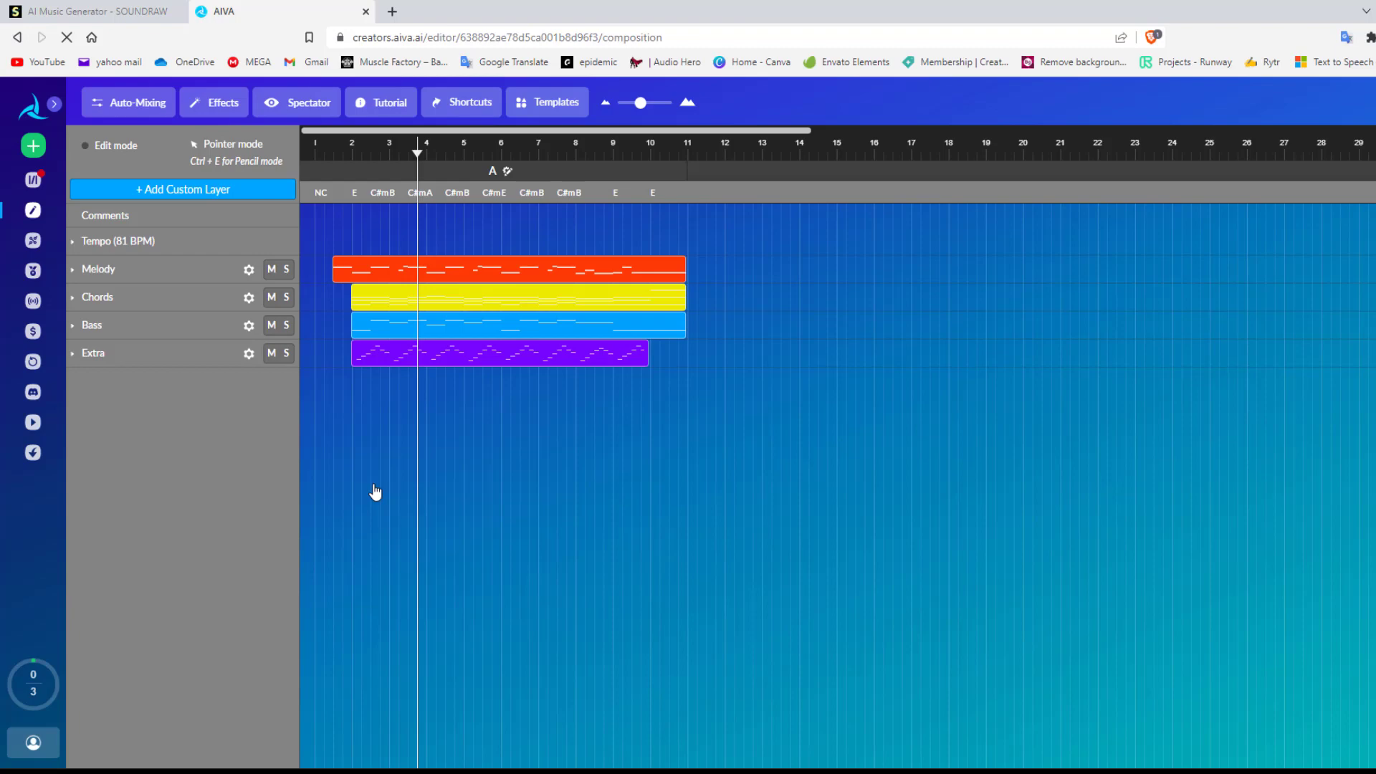
pyautogui.moveTo(384, 456)
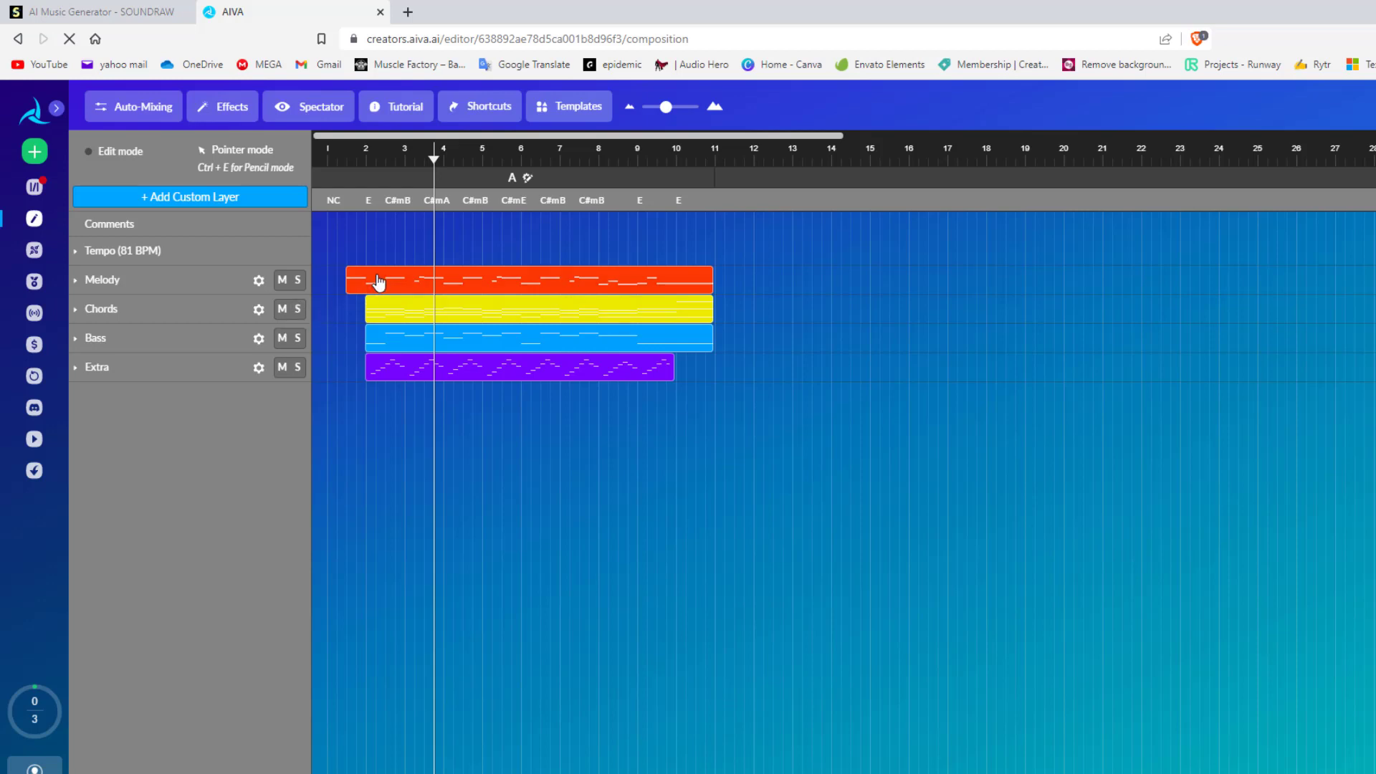
pyautogui.click(75, 279)
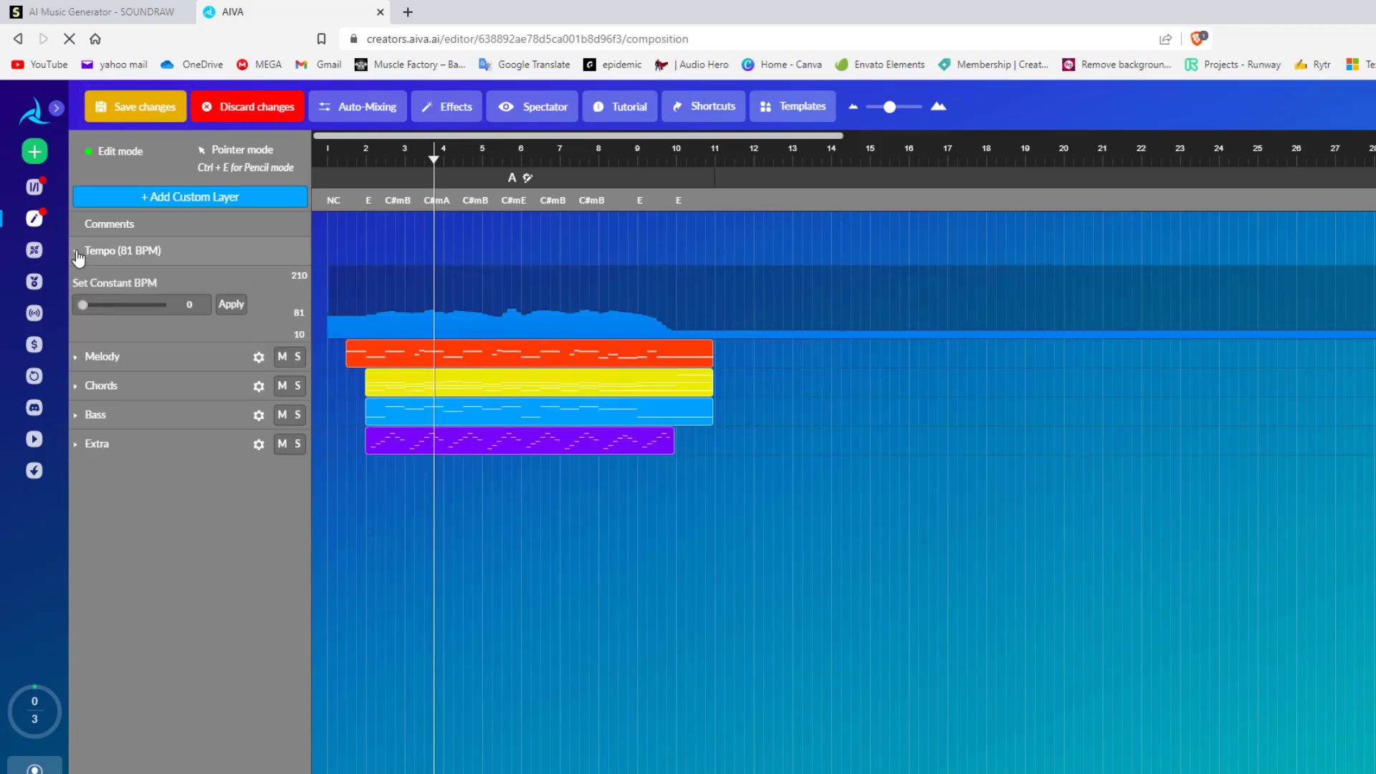
# Set and apply a constant tempo of 77 BPM
pyautogui.moveTo(82, 305); pyautogui.dragTo(108, 304)
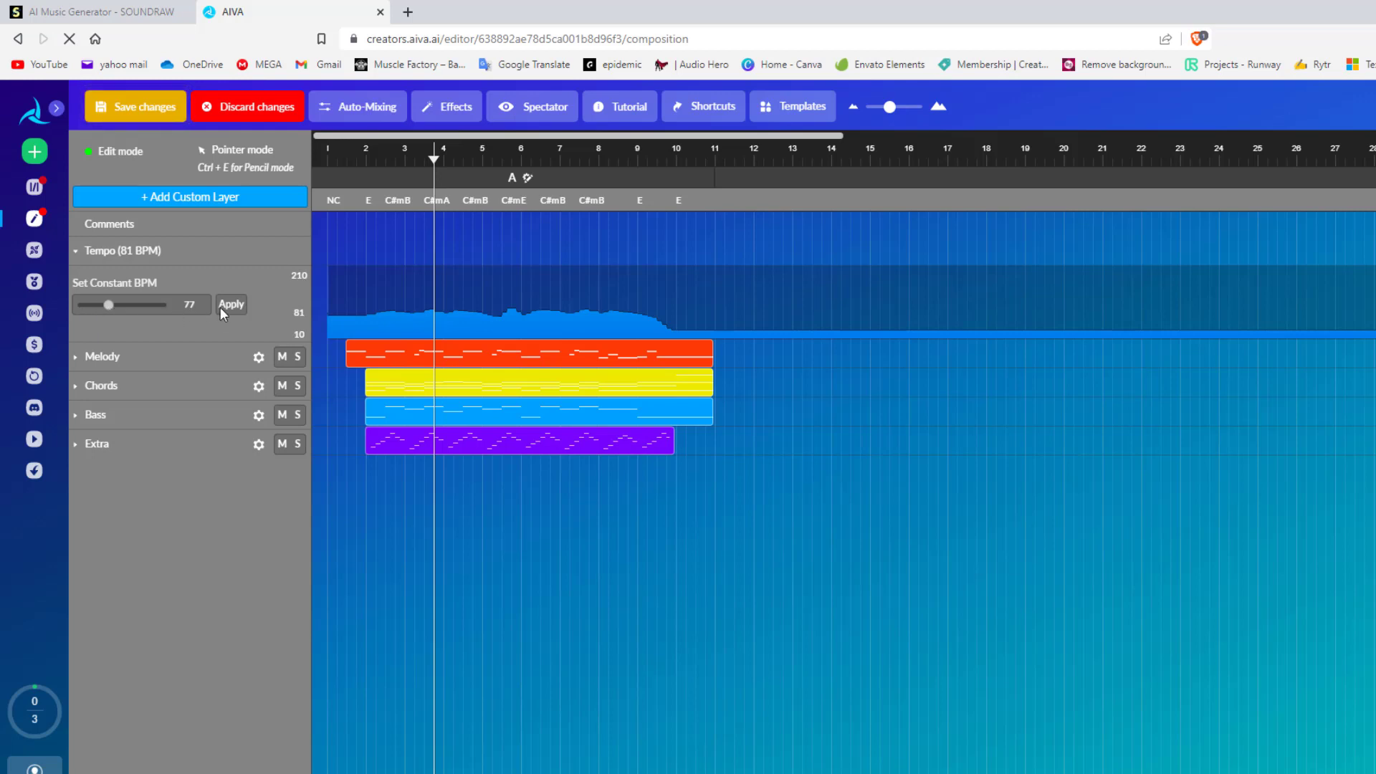
pyautogui.click(231, 304)
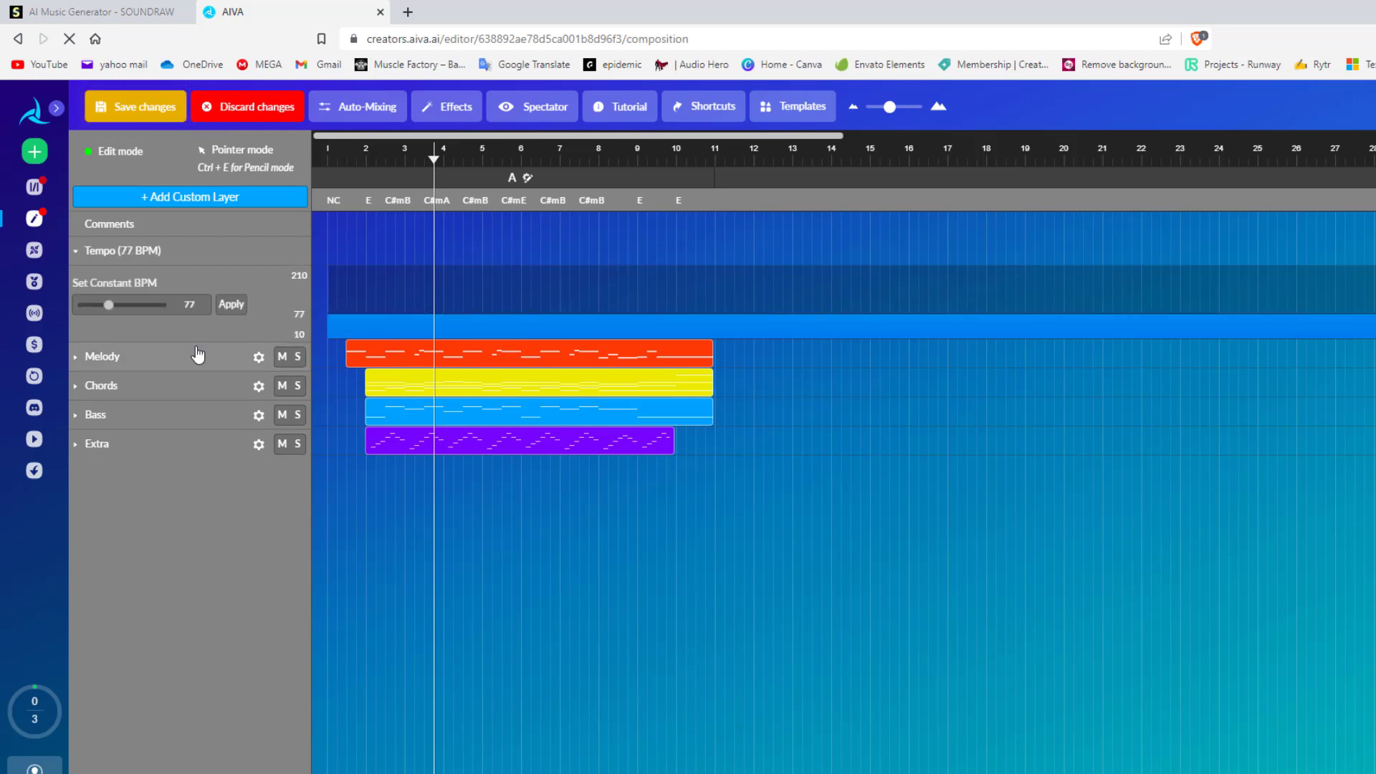
pyautogui.moveTo(211, 496)
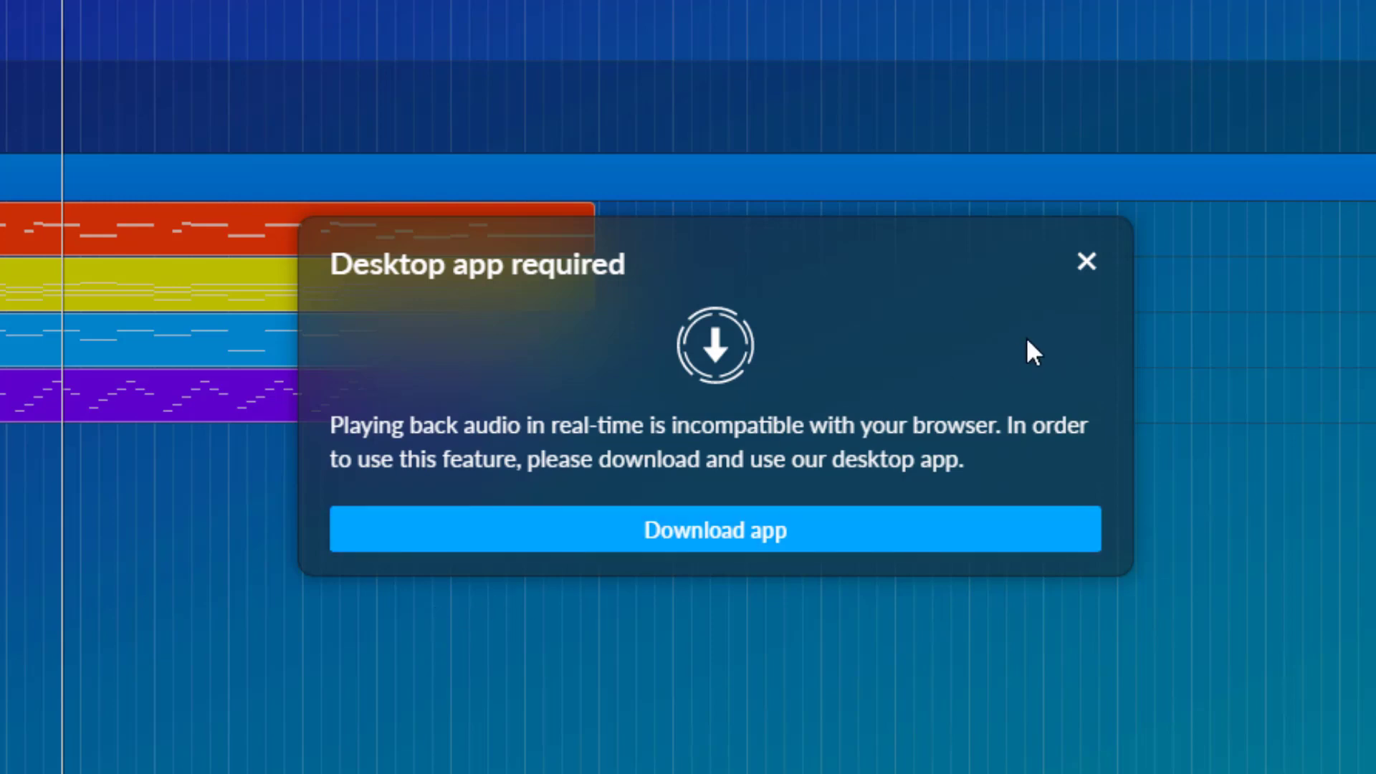
pyautogui.moveTo(1052, 329)
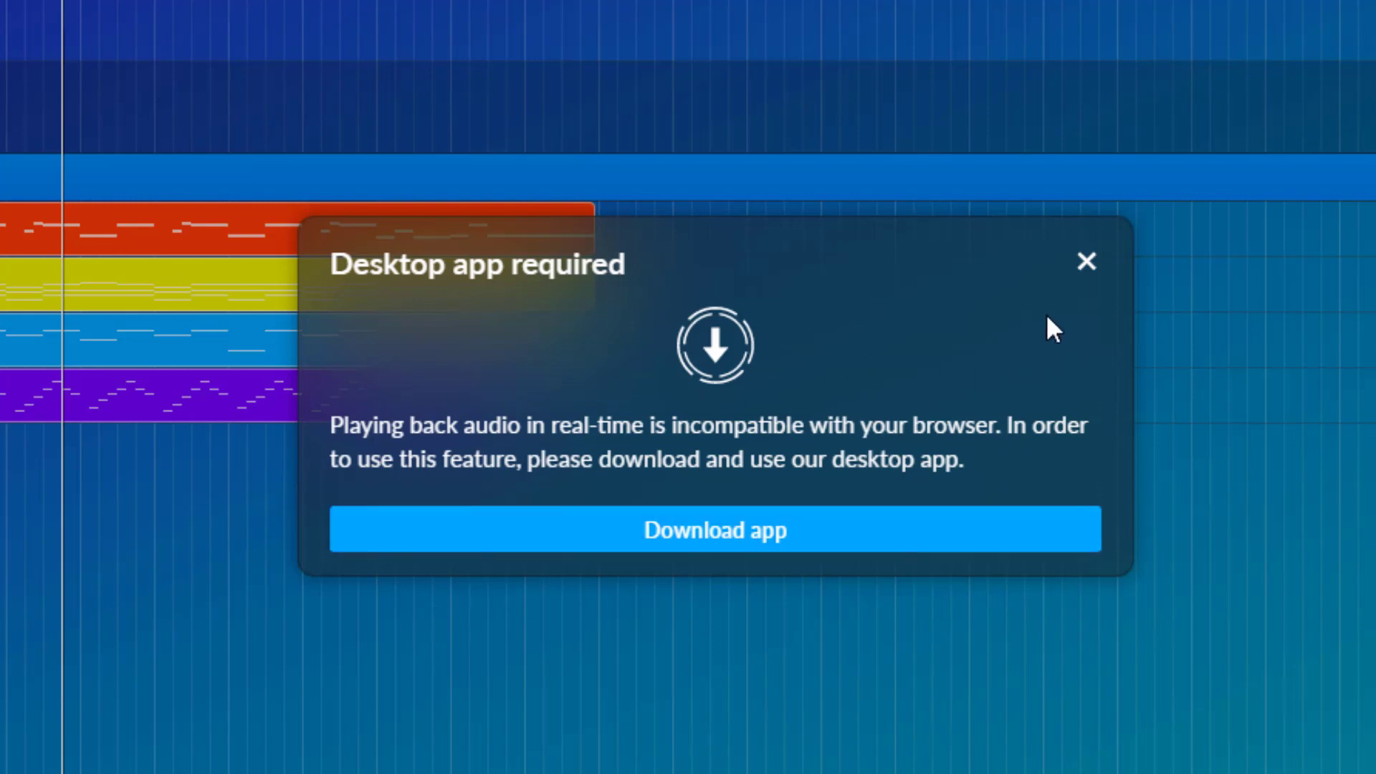
# Close the Desktop app required popup and play the 77 BPM composition from the player bar
pyautogui.click(1087, 262)
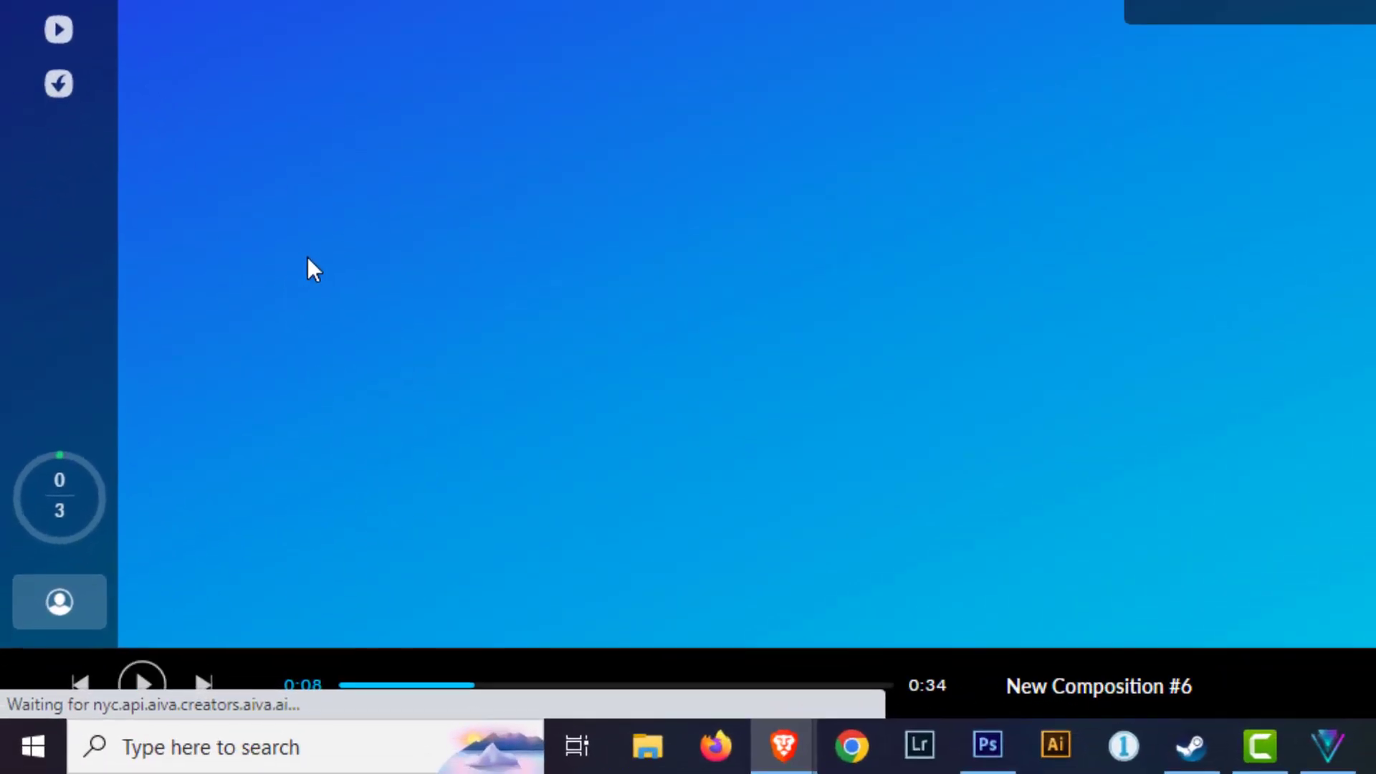
pyautogui.click(141, 685)
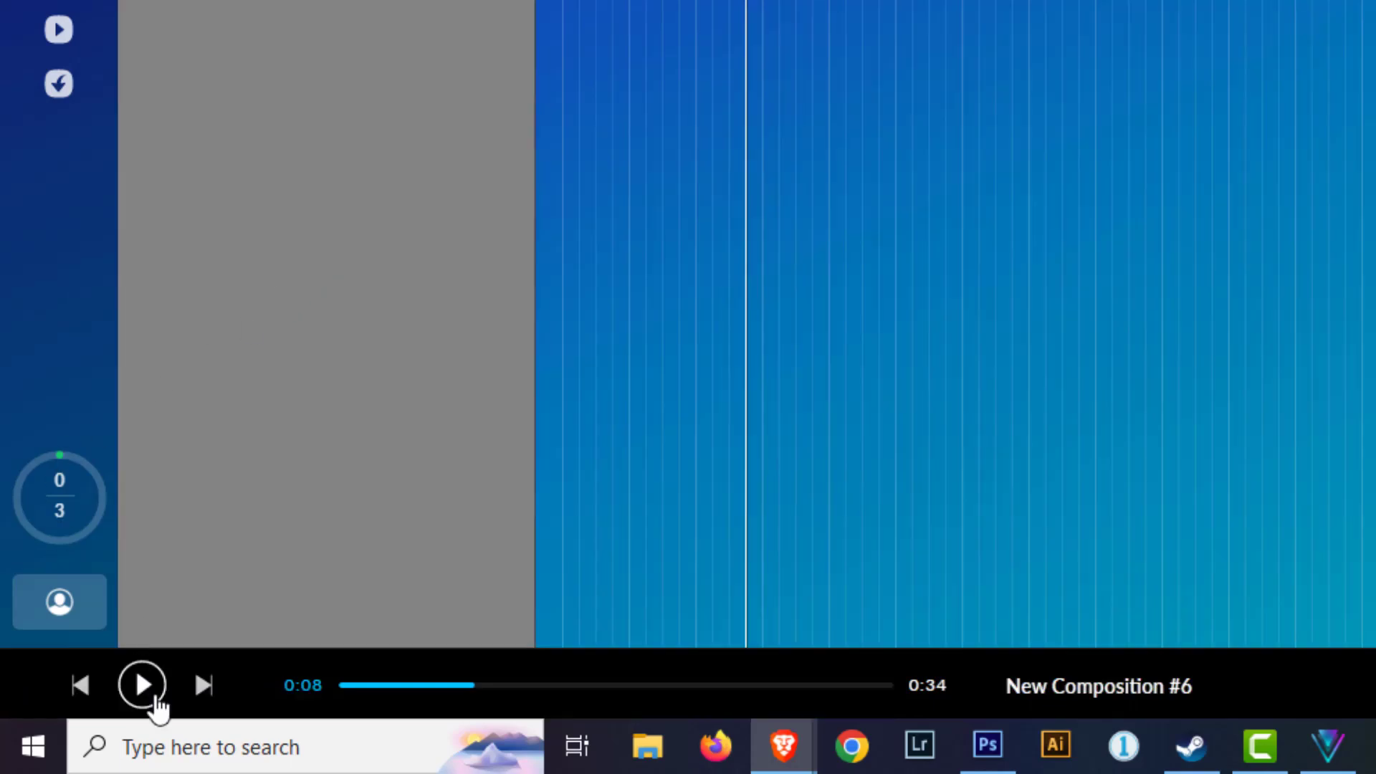
pyautogui.click(141, 684)
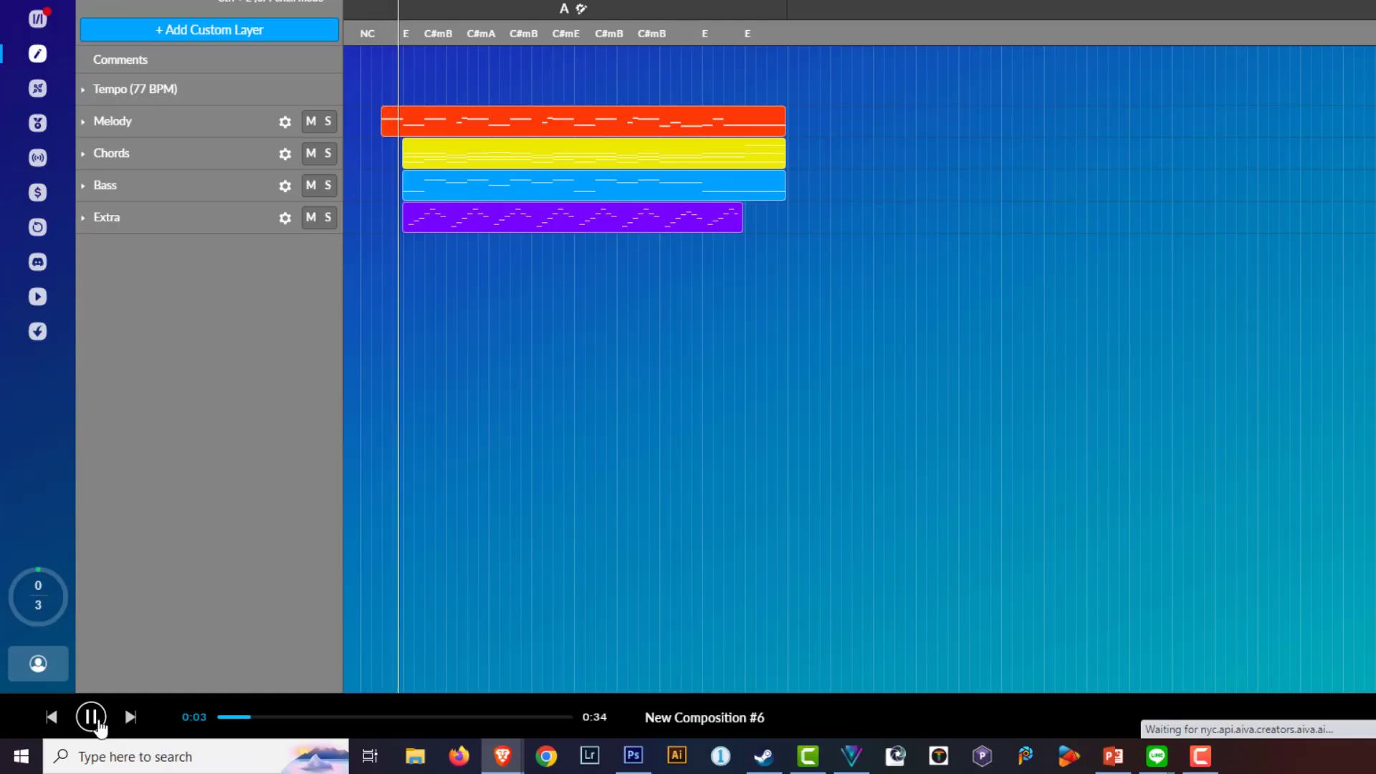
pyautogui.click(90, 717)
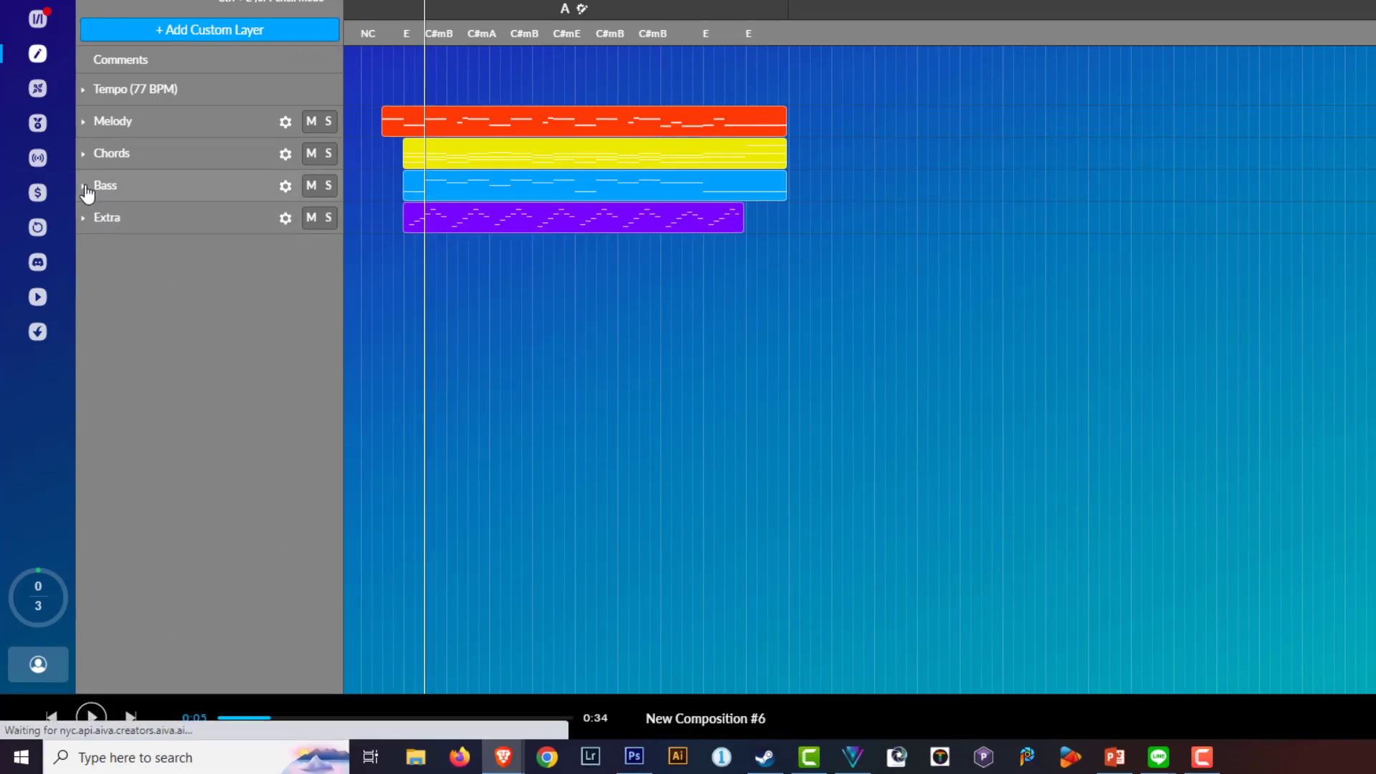
# Expand the Bass layer to show its piano roll and effects
pyautogui.click(81, 185)
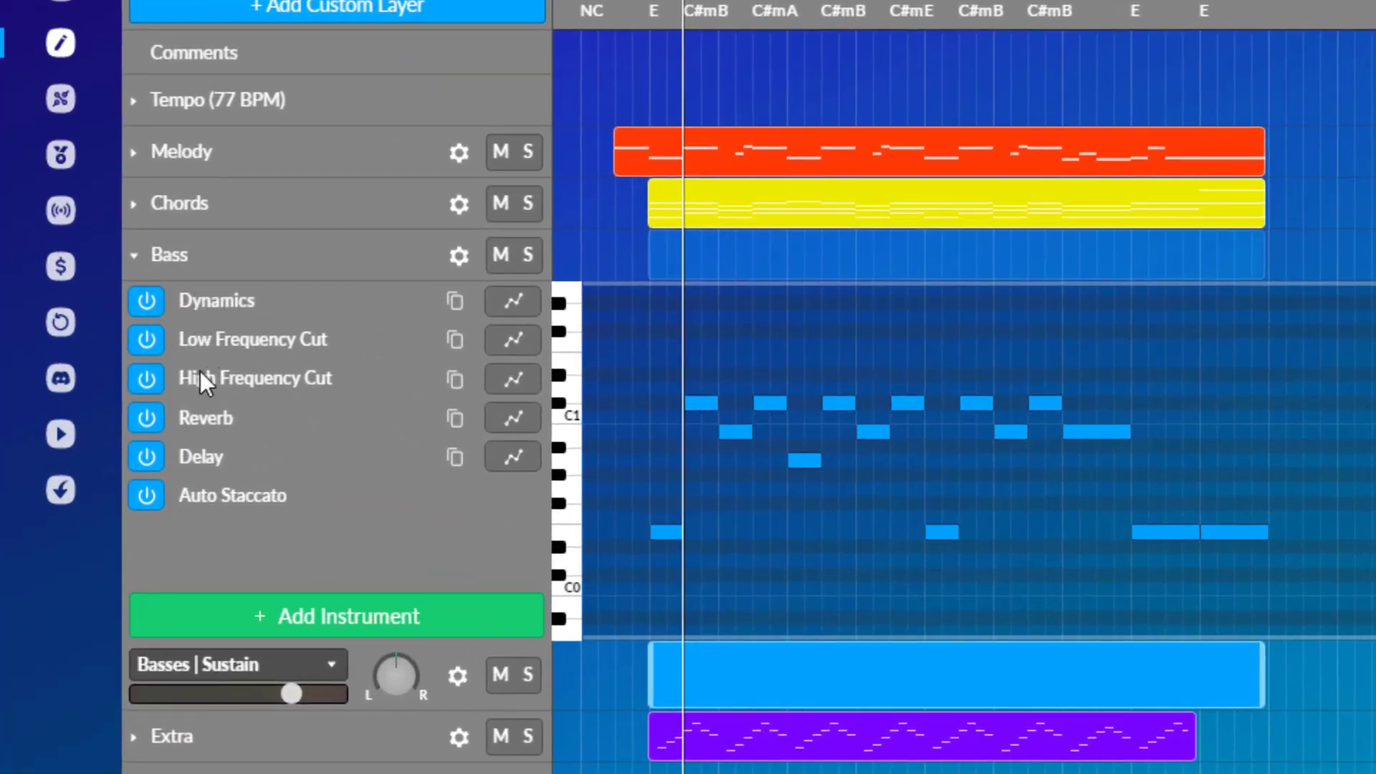
pyautogui.moveTo(232, 496)
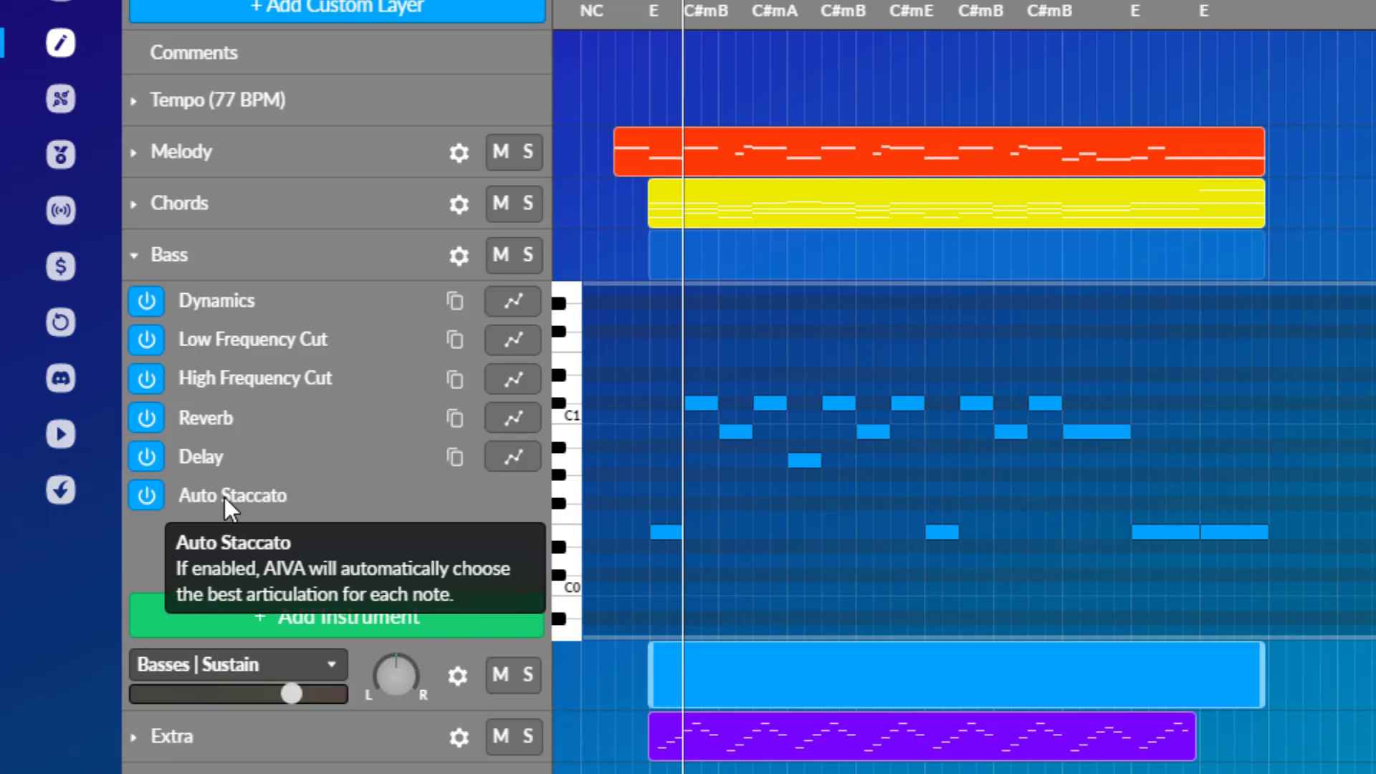
pyautogui.moveTo(349, 499)
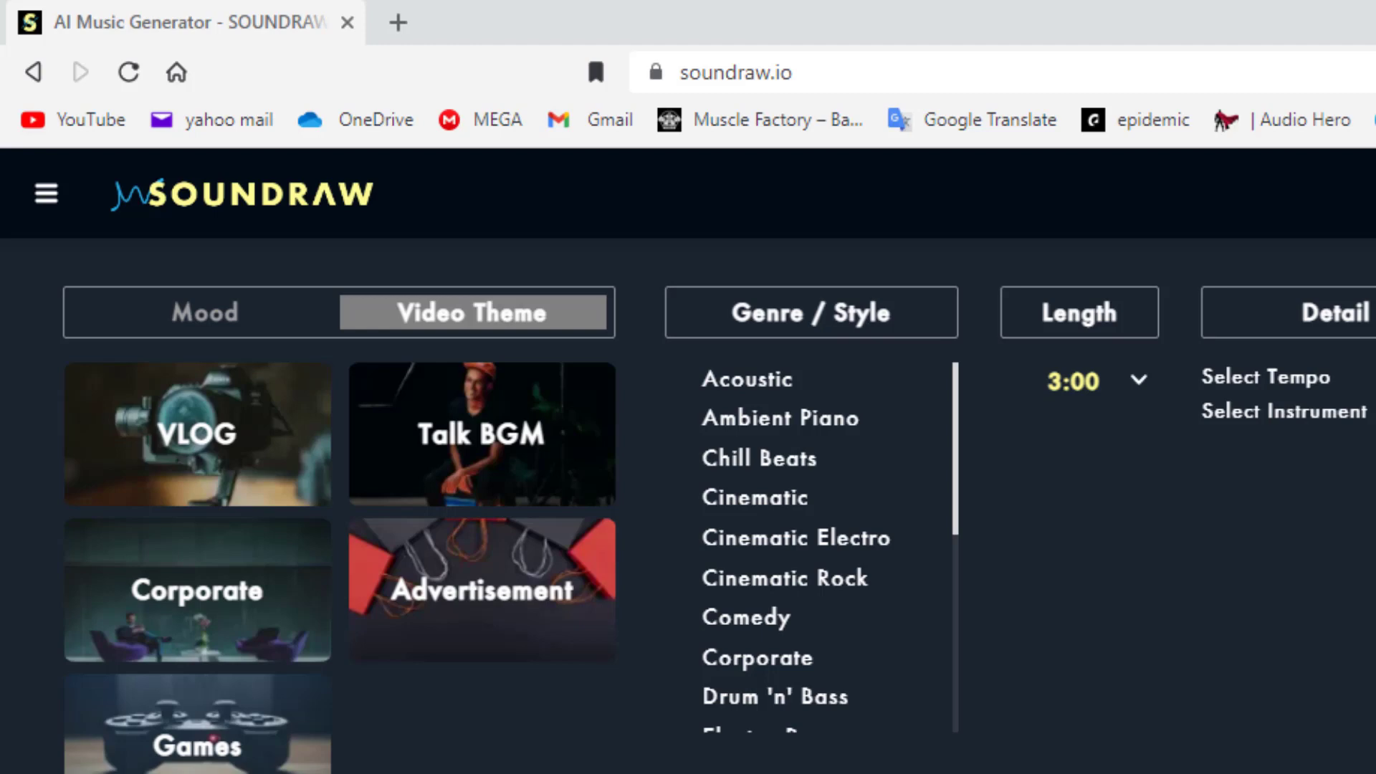
pyautogui.moveTo(263, 337)
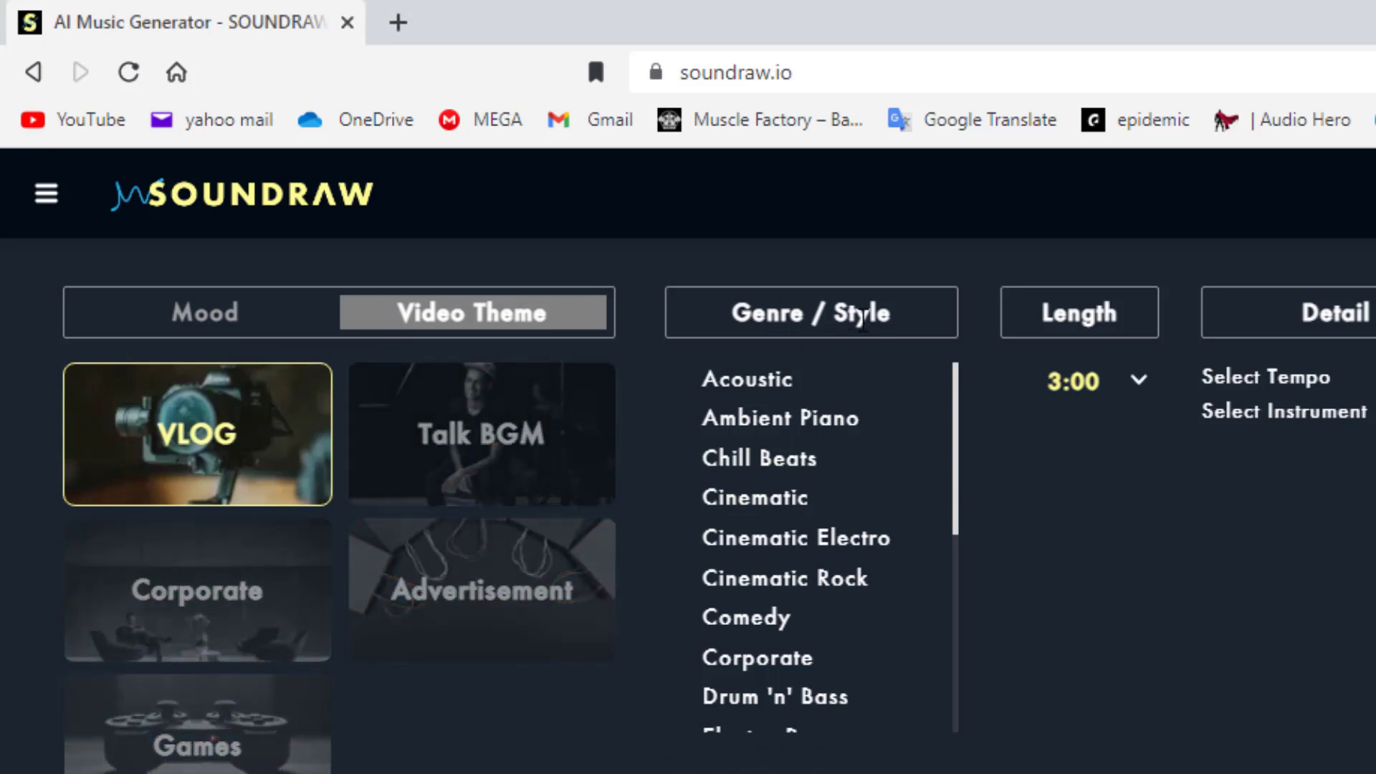
# Choose the Cinematic genre and a 0:30 track length in Soundraw
pyautogui.click(754, 497)
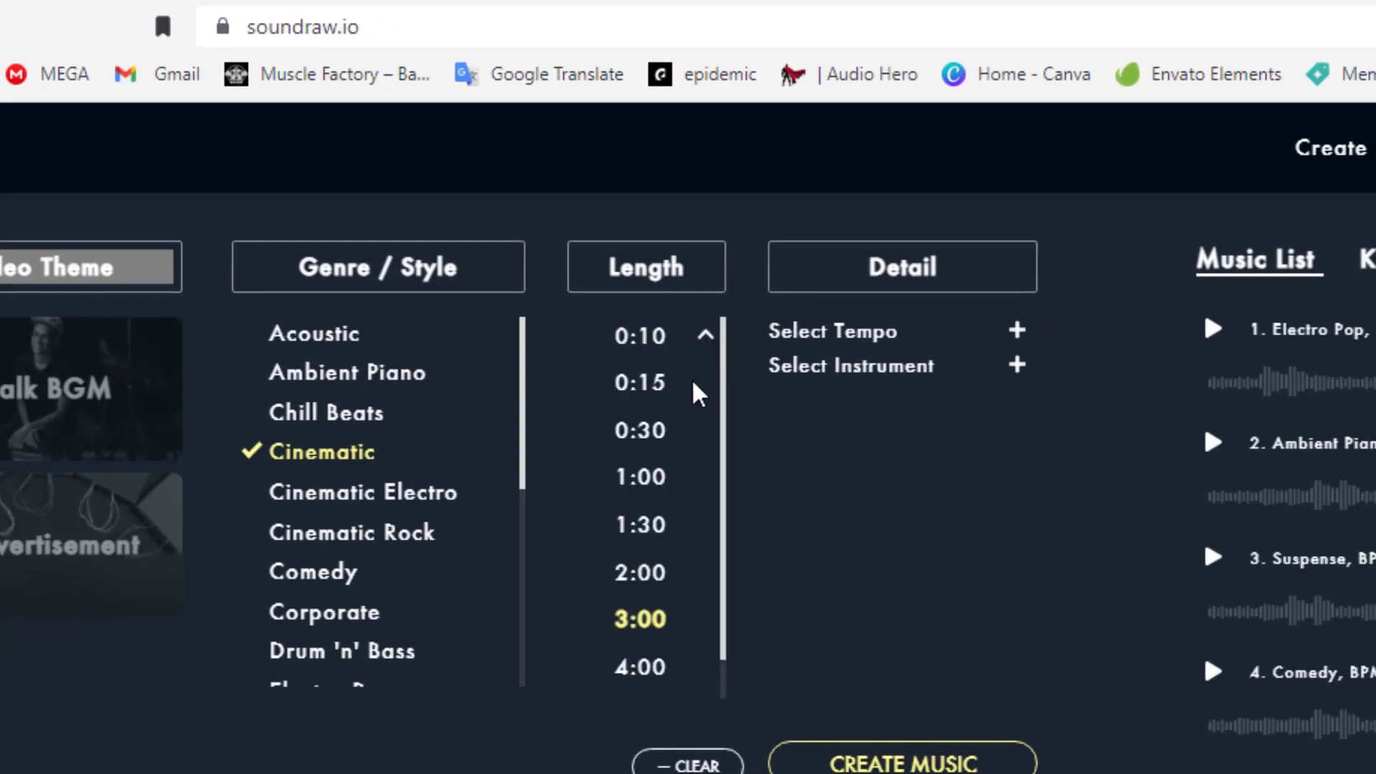
pyautogui.click(639, 430)
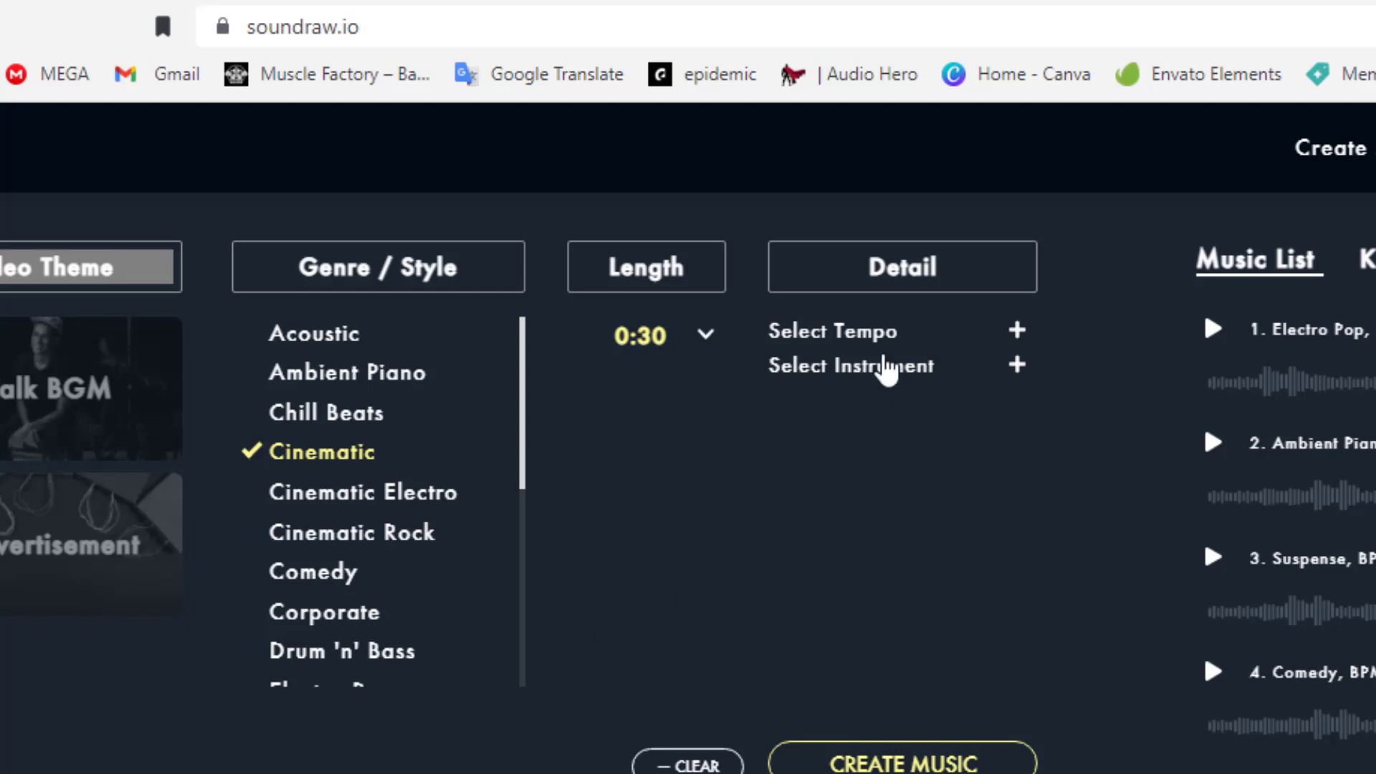
pyautogui.moveTo(856, 395)
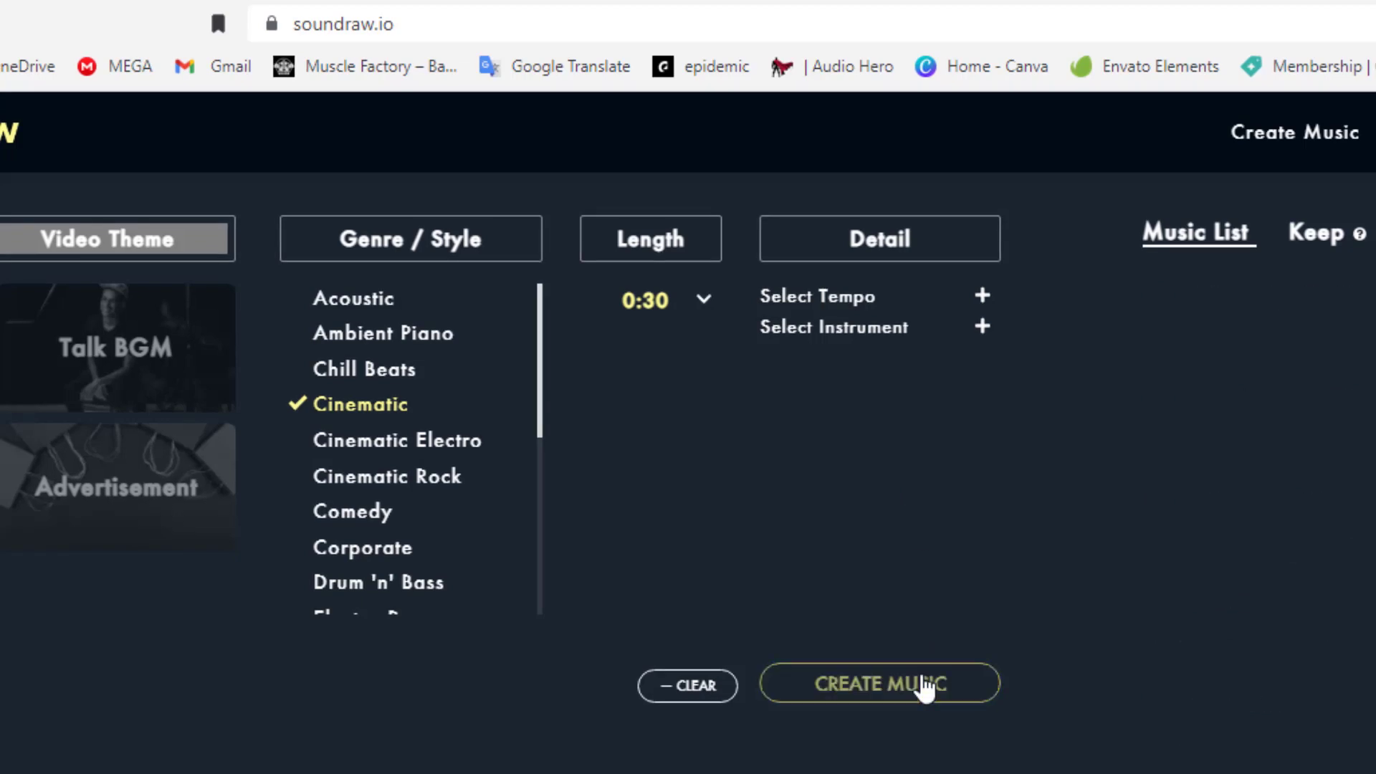
# Create Cinematic music, then play and stop the fourth 120 BPM track
pyautogui.click(879, 683)
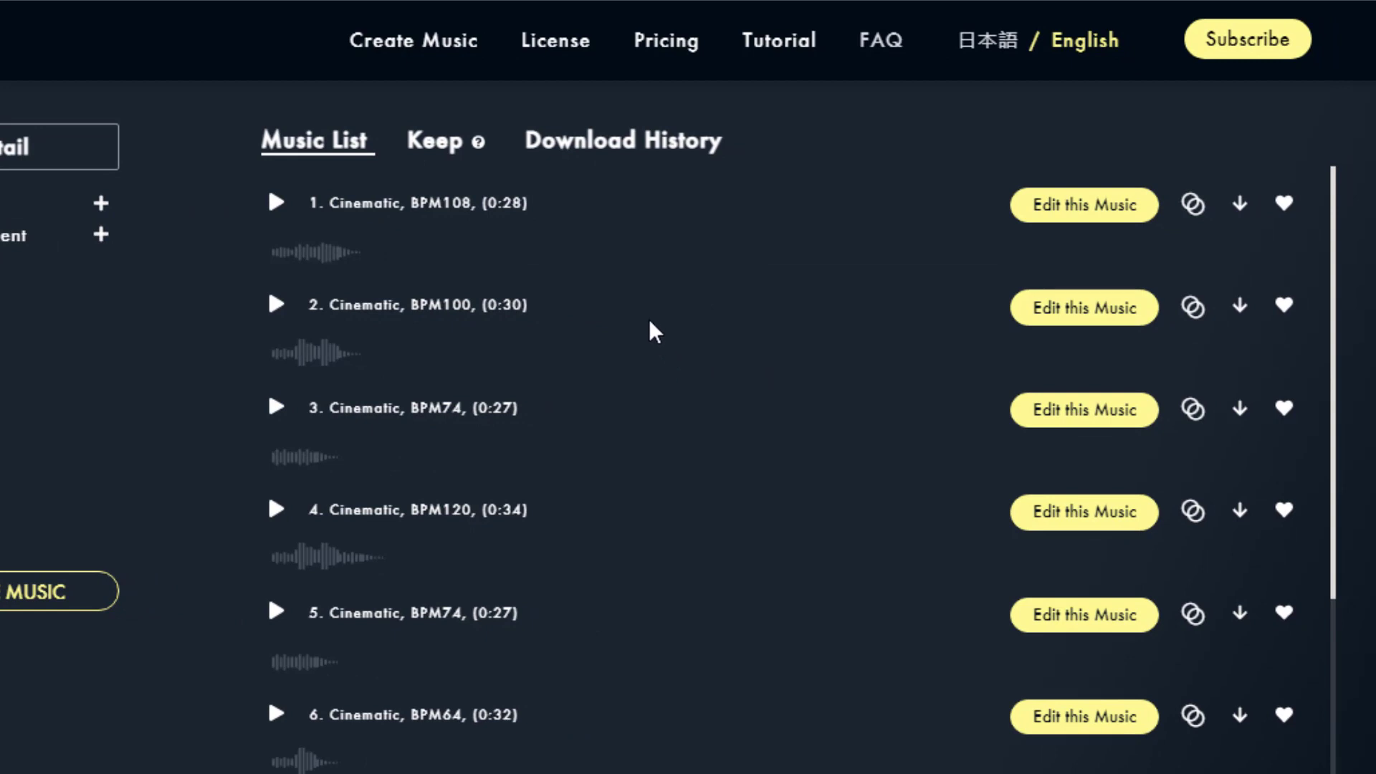
pyautogui.moveTo(466, 235)
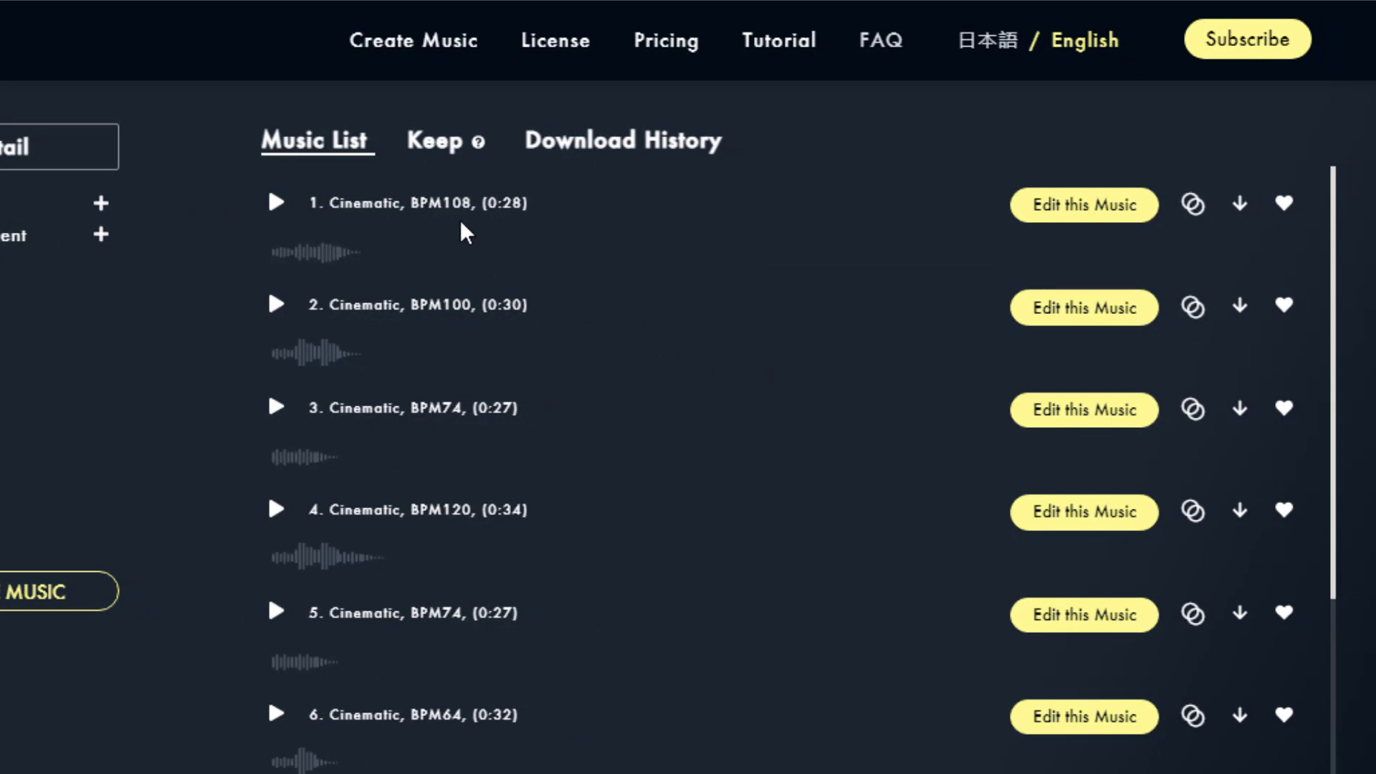
pyautogui.moveTo(463, 443)
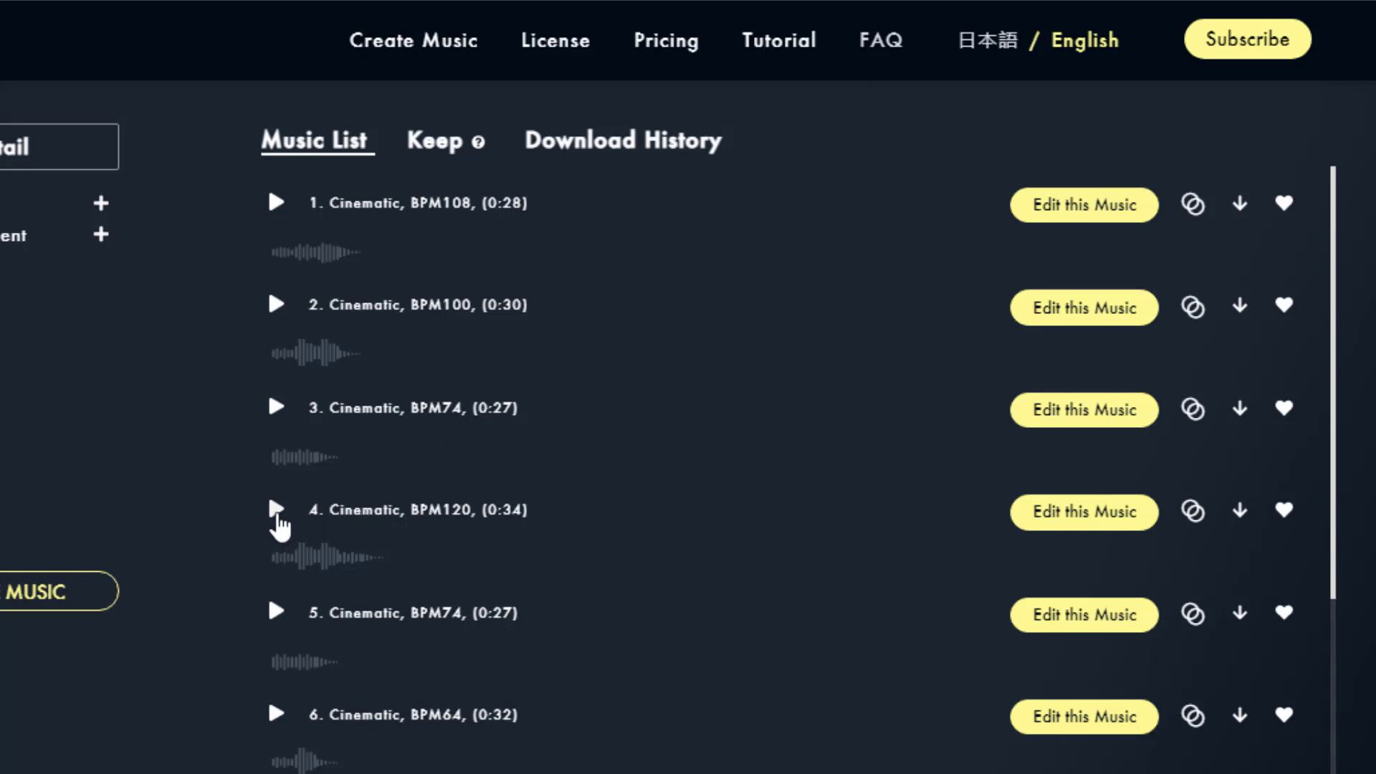
pyautogui.click(275, 510)
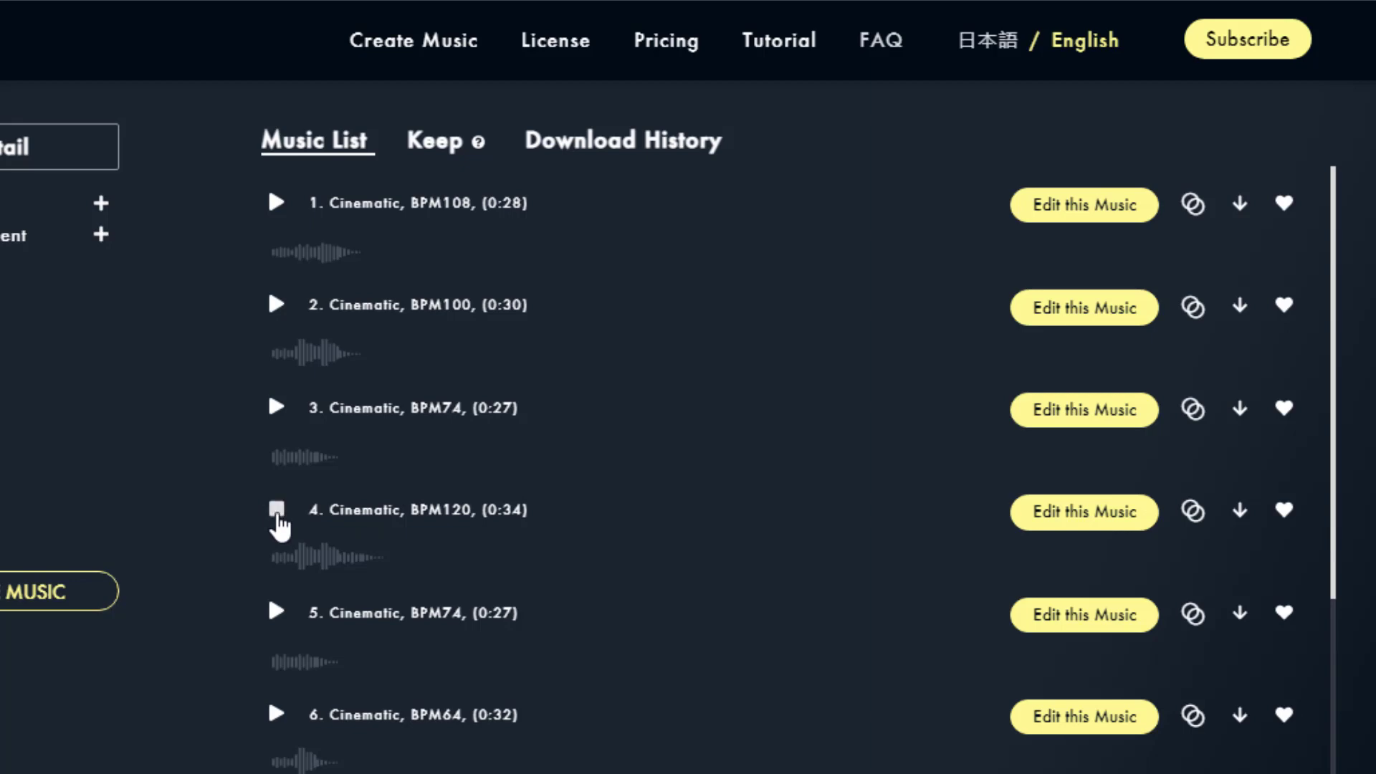
pyautogui.click(277, 510)
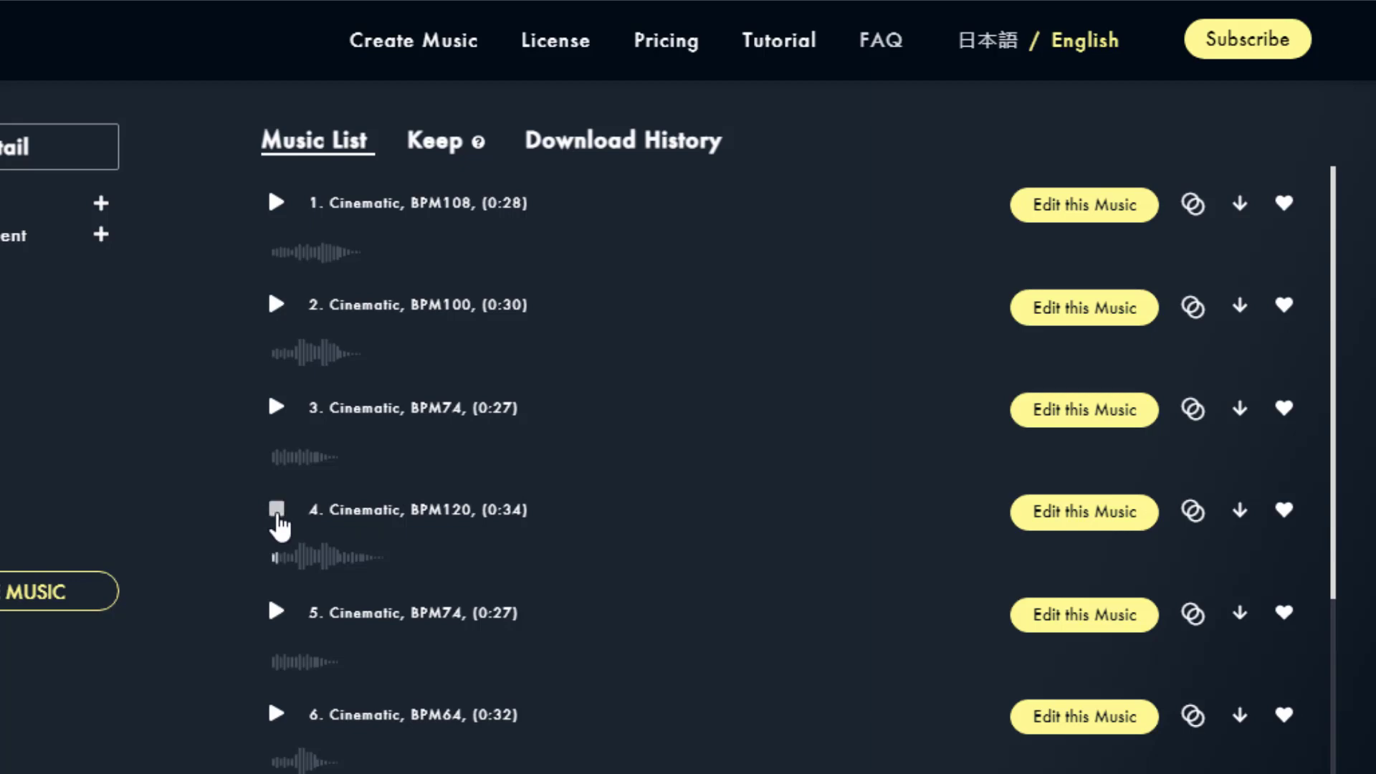
pyautogui.click(277, 510)
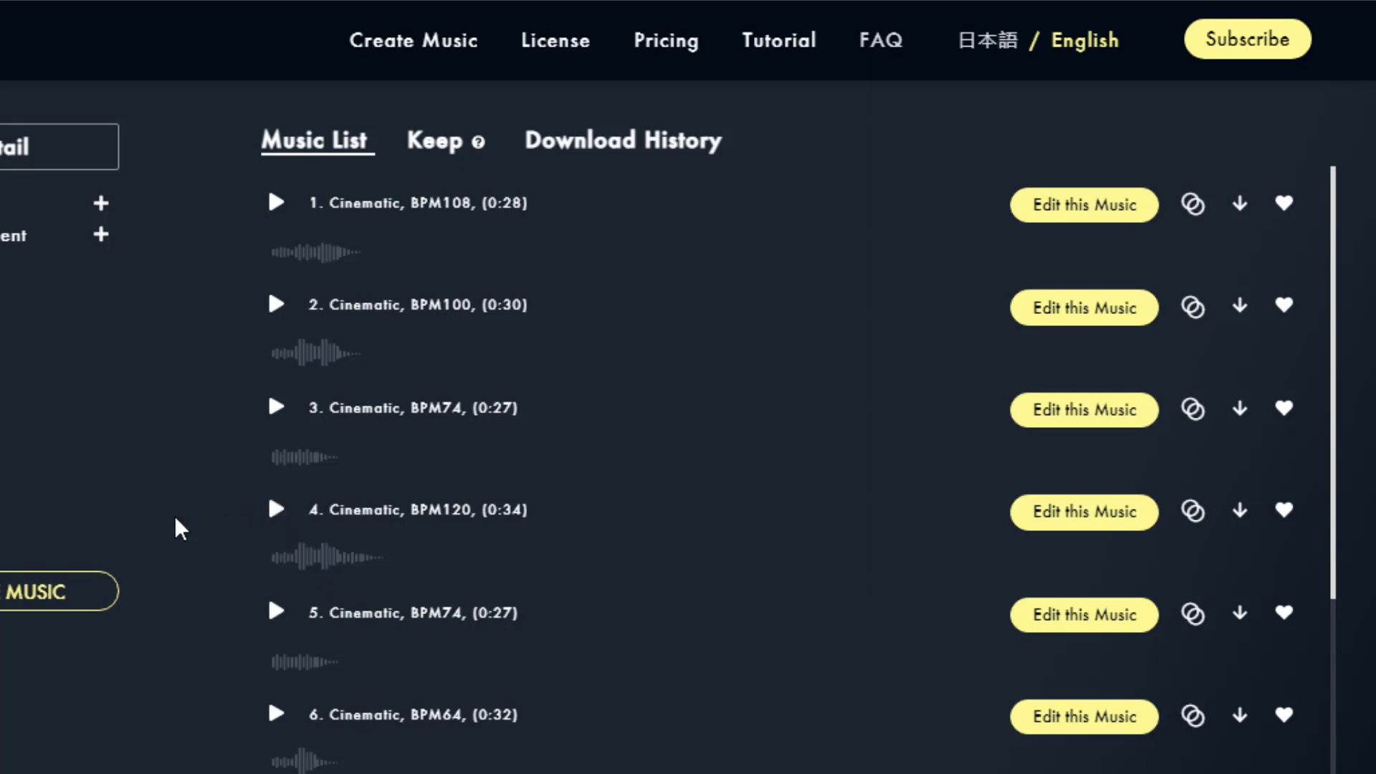
pyautogui.moveTo(1051, 544)
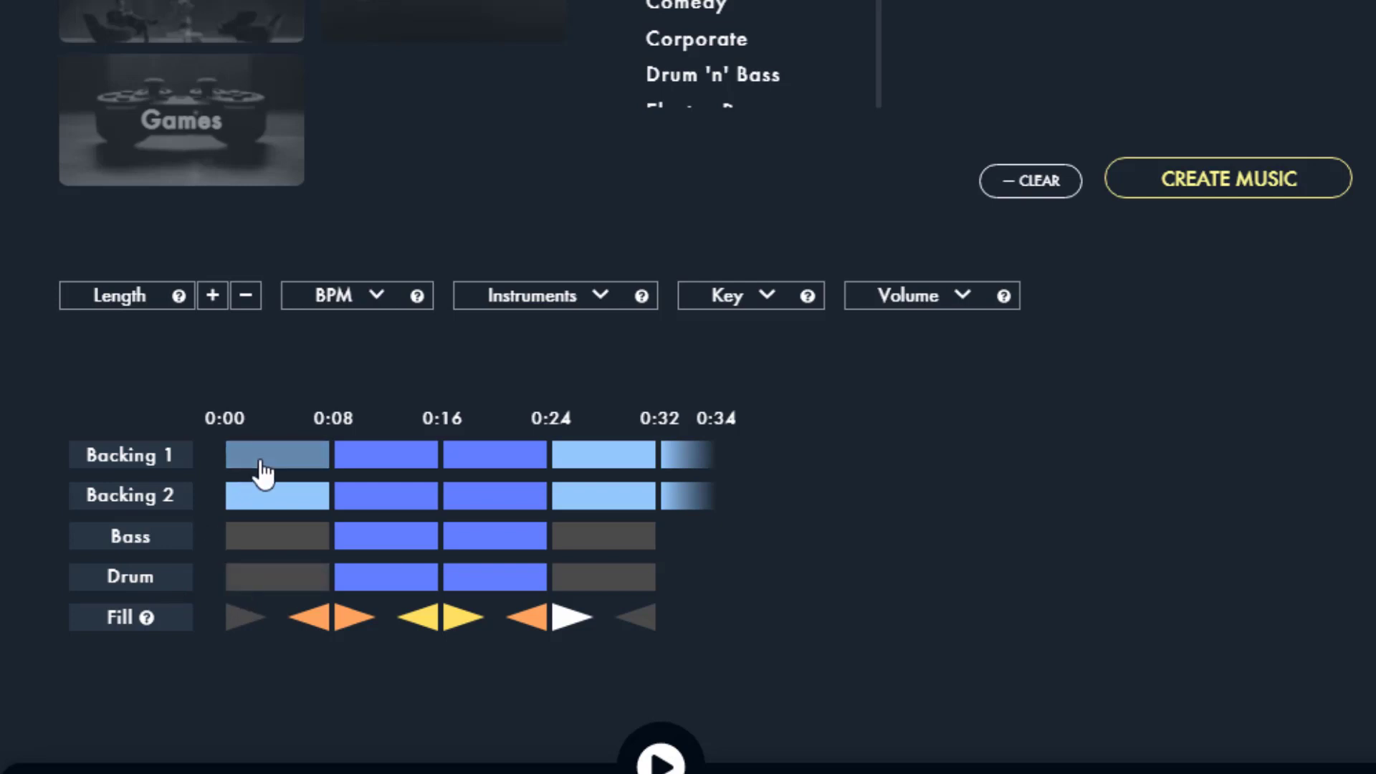
# Open the 0:34 Cinematic track's editor and enable drums for the 0:00–0:08 section
pyautogui.click(275, 454)
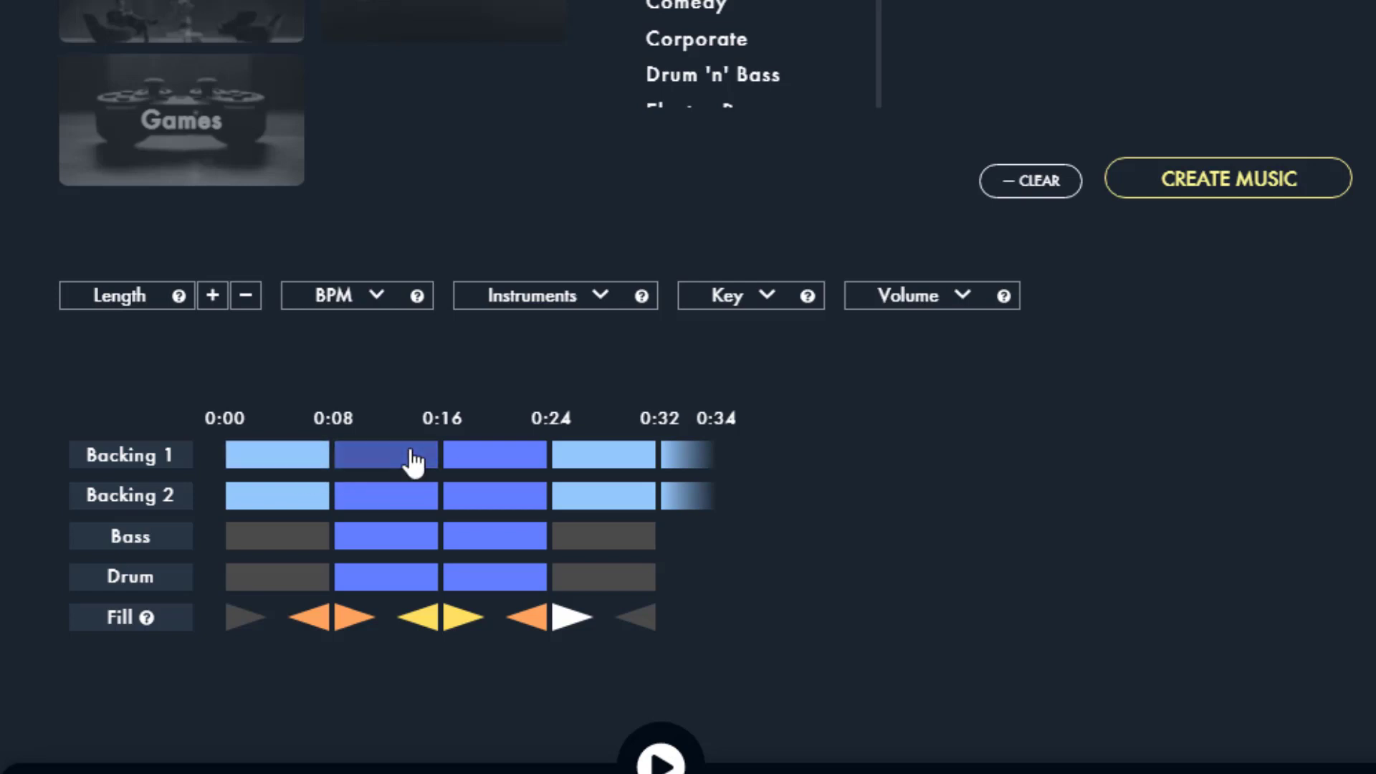
pyautogui.click(384, 455)
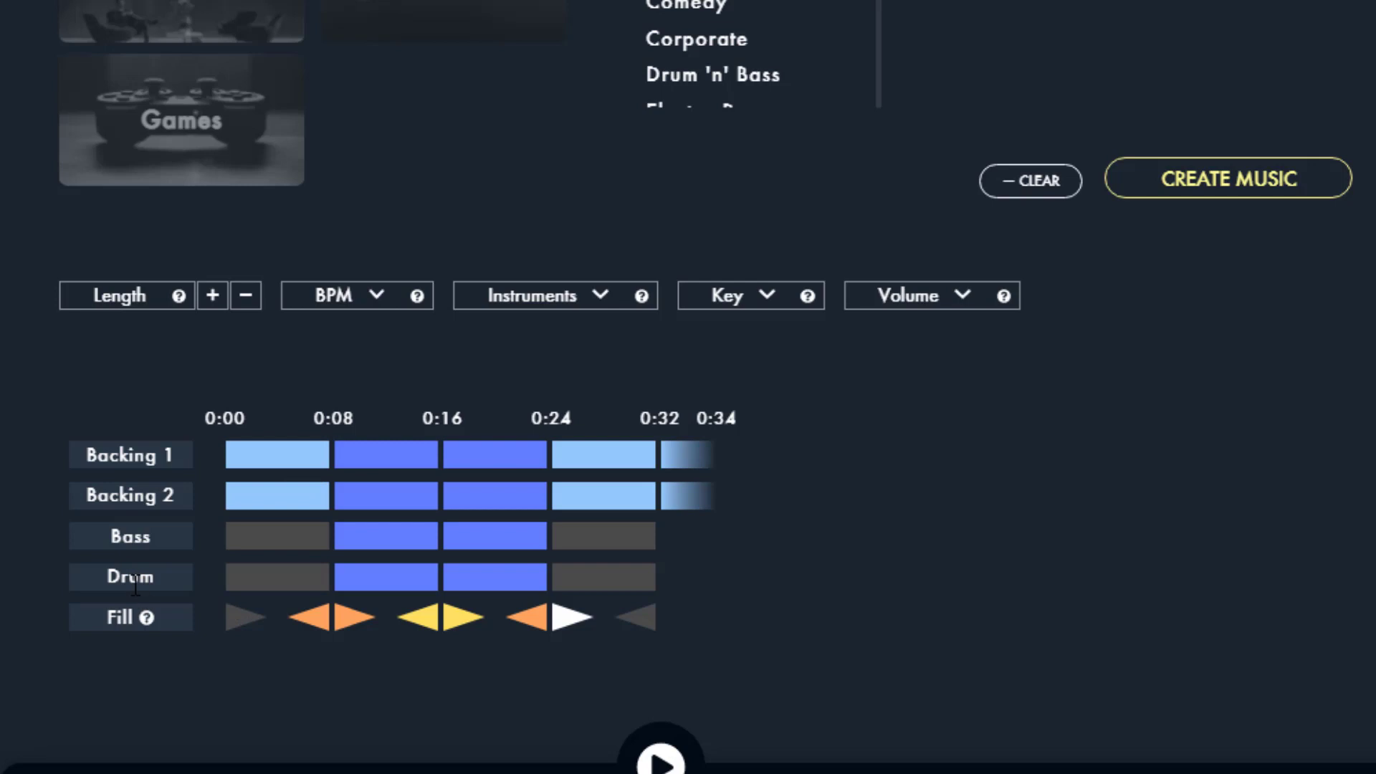
pyautogui.moveTo(758, 510)
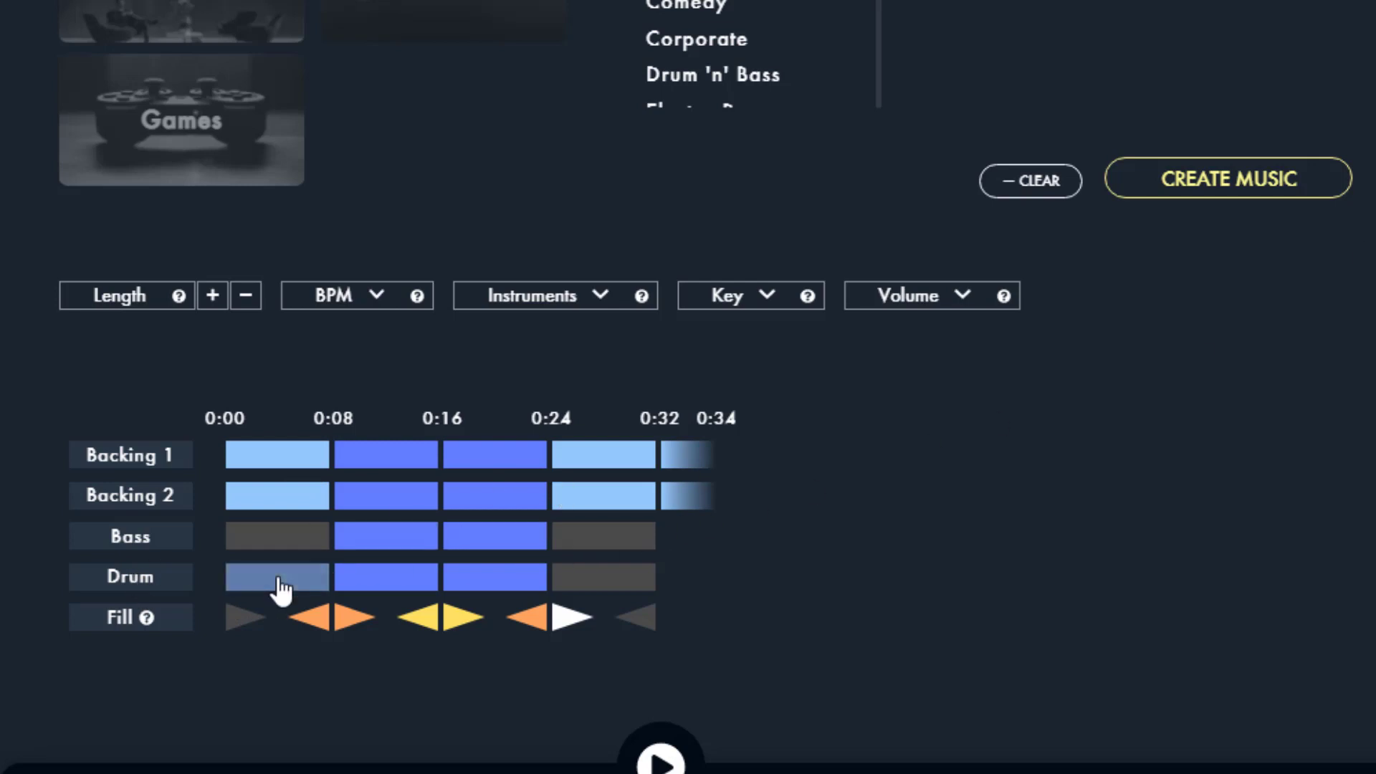
pyautogui.click(660, 756)
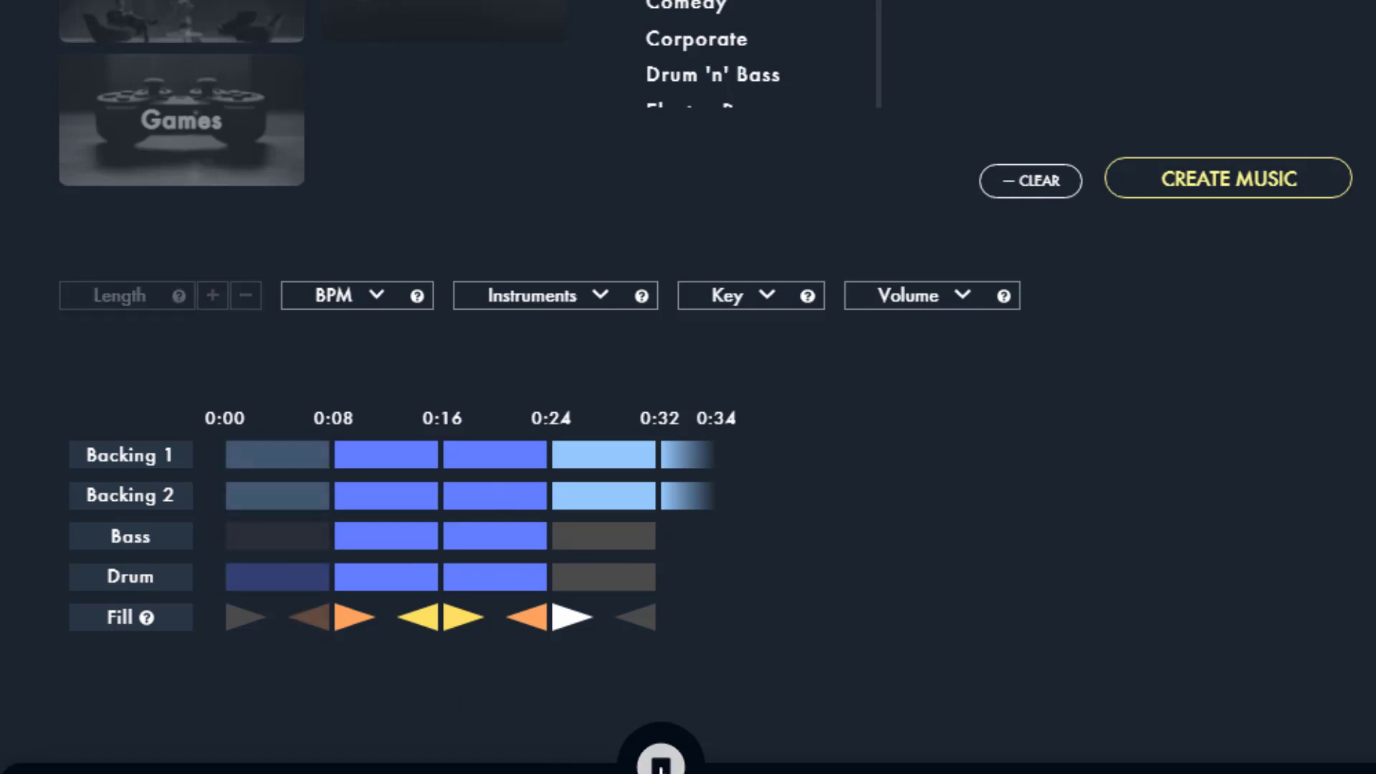